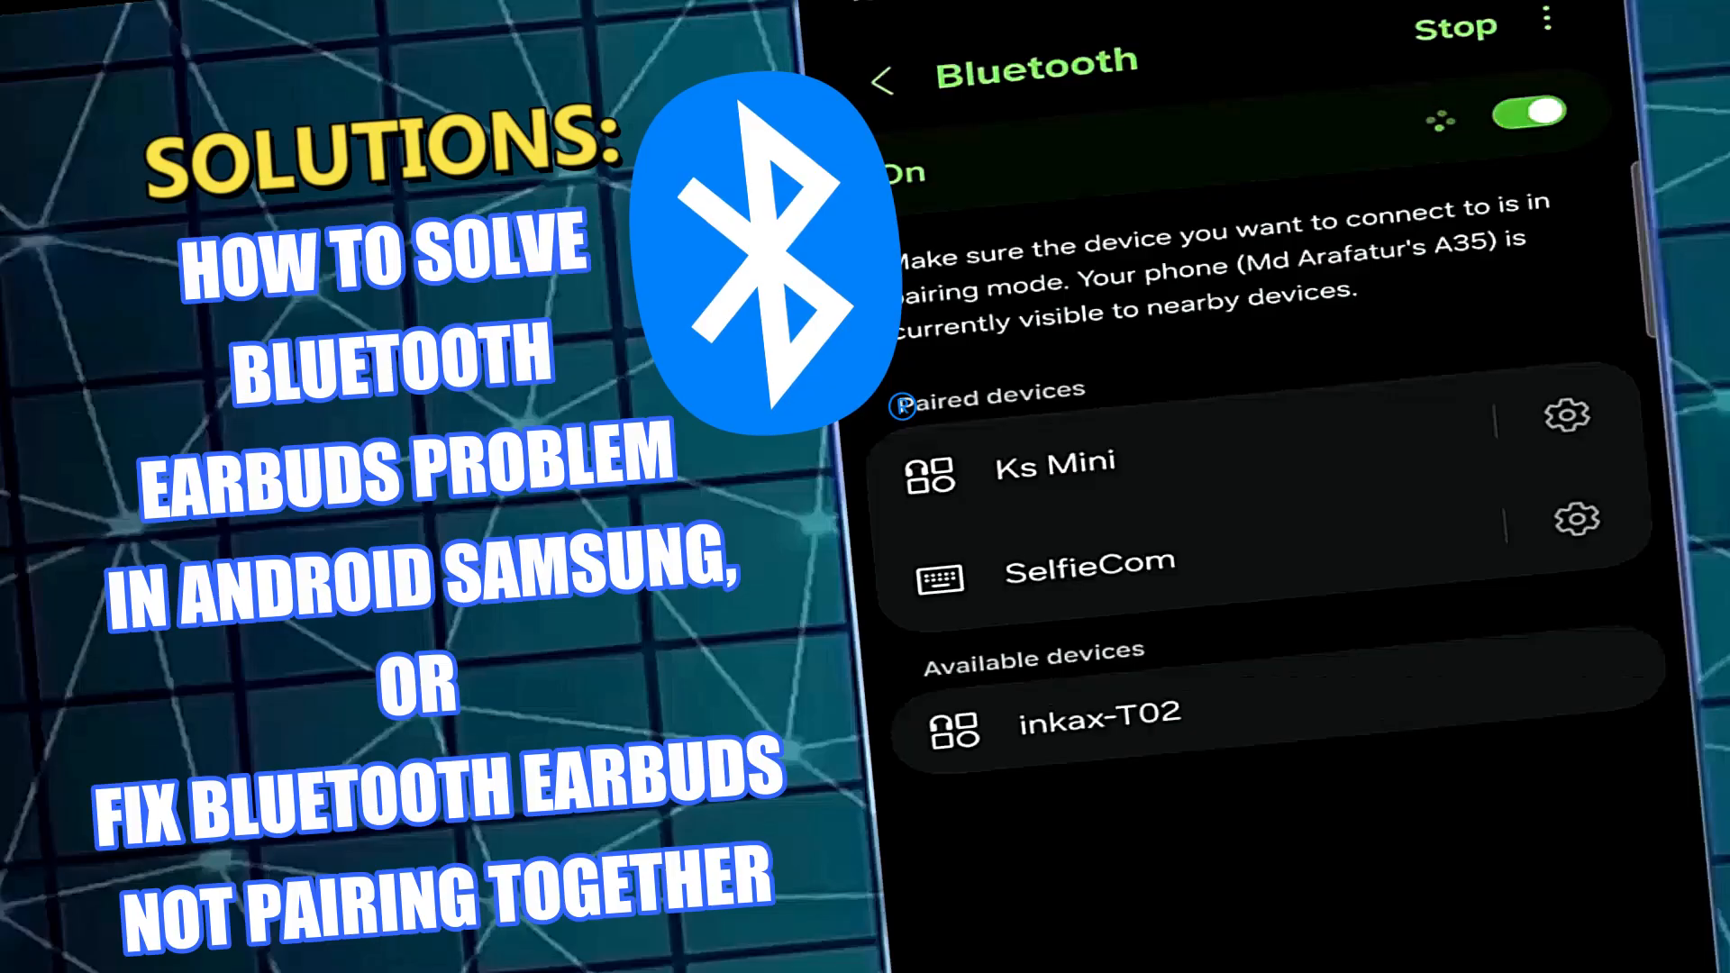
- Open the app drawer from the home screen to reach the Settings app
click(1100, 712)
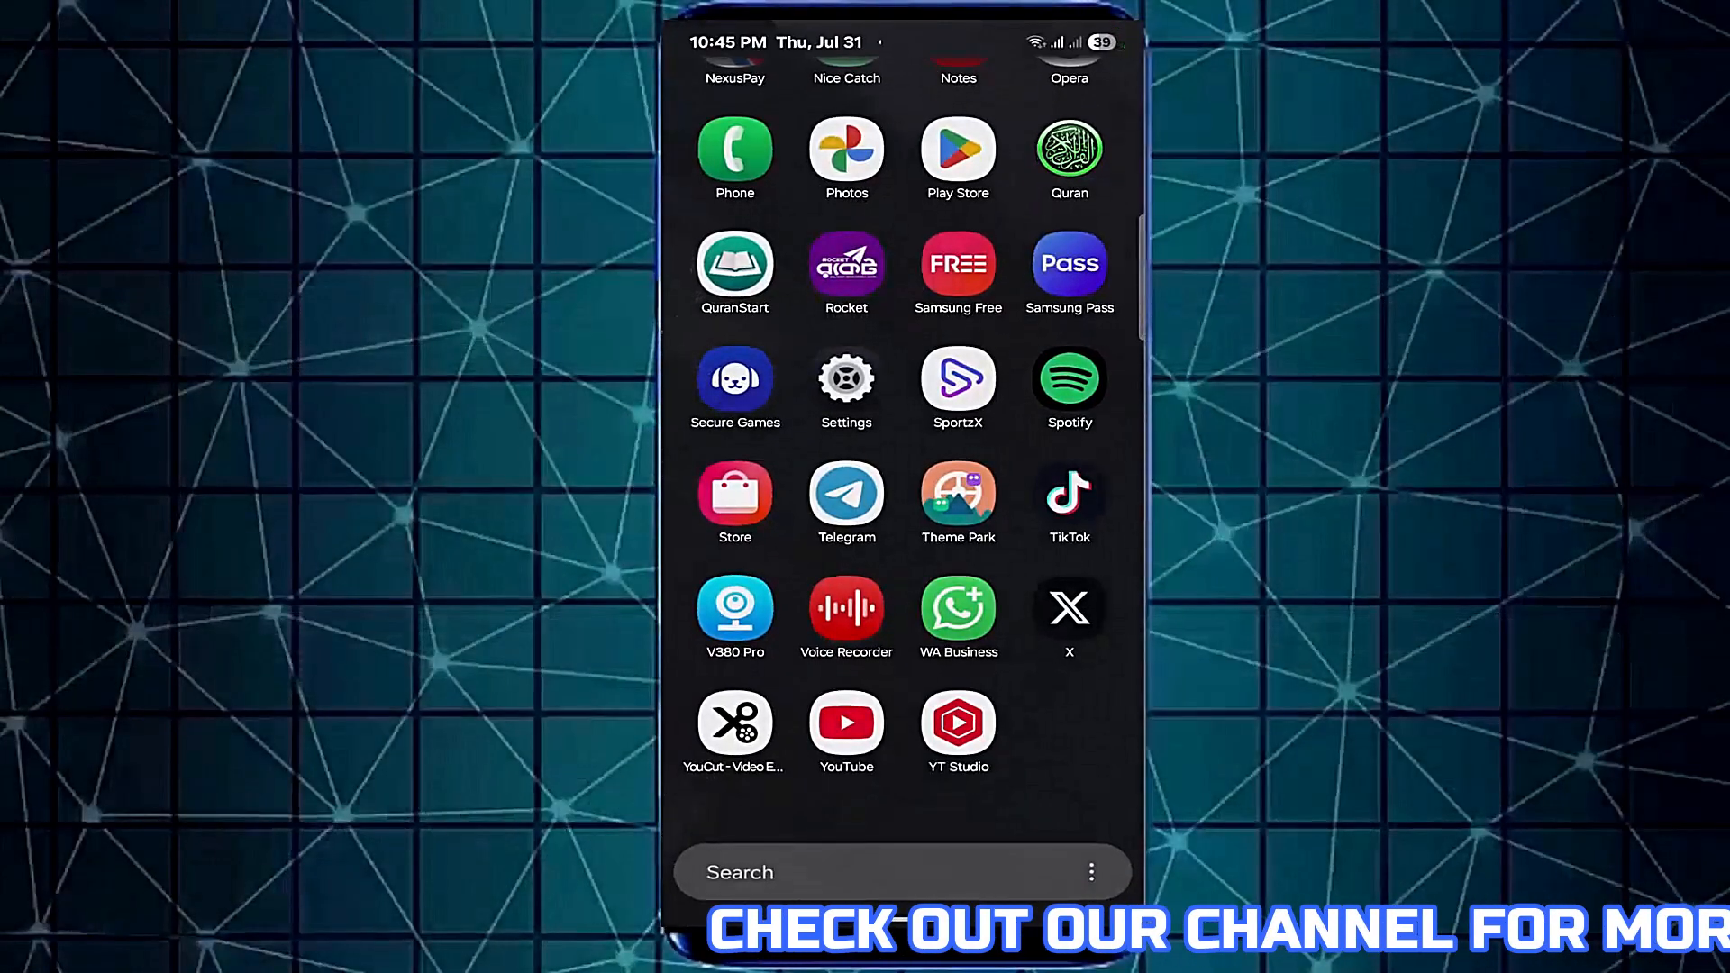
- Open Settings > Apps and enable showing system apps in the app list
click(845, 379)
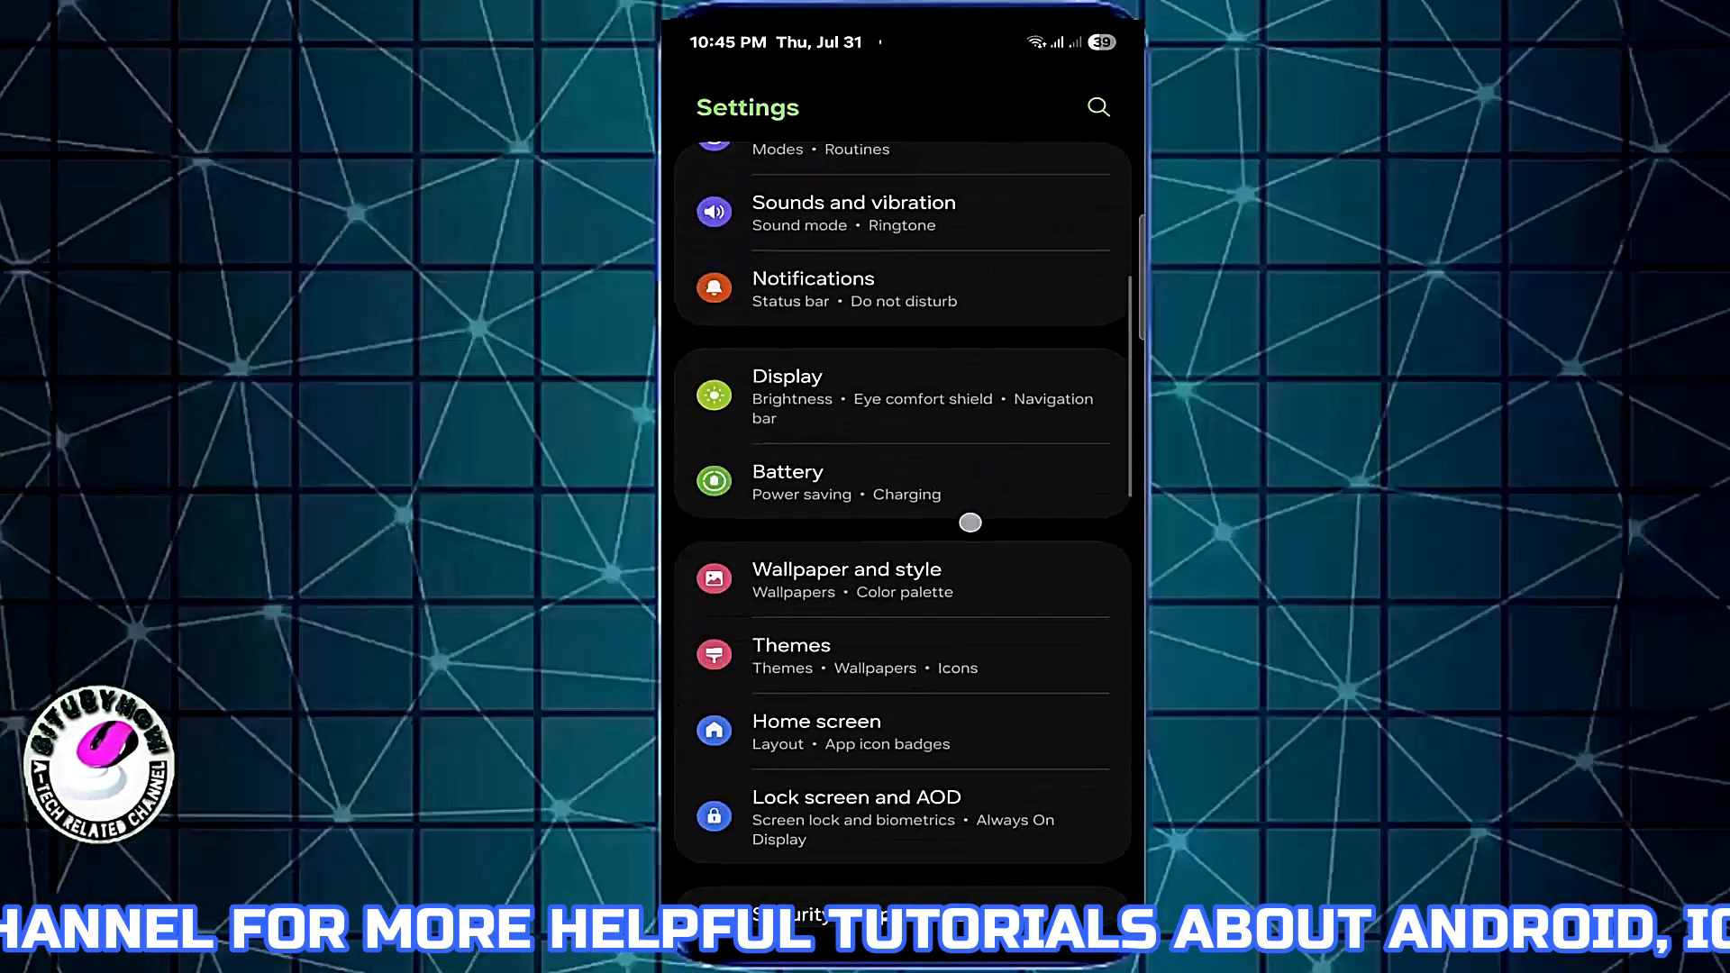
scroll(down, 3)
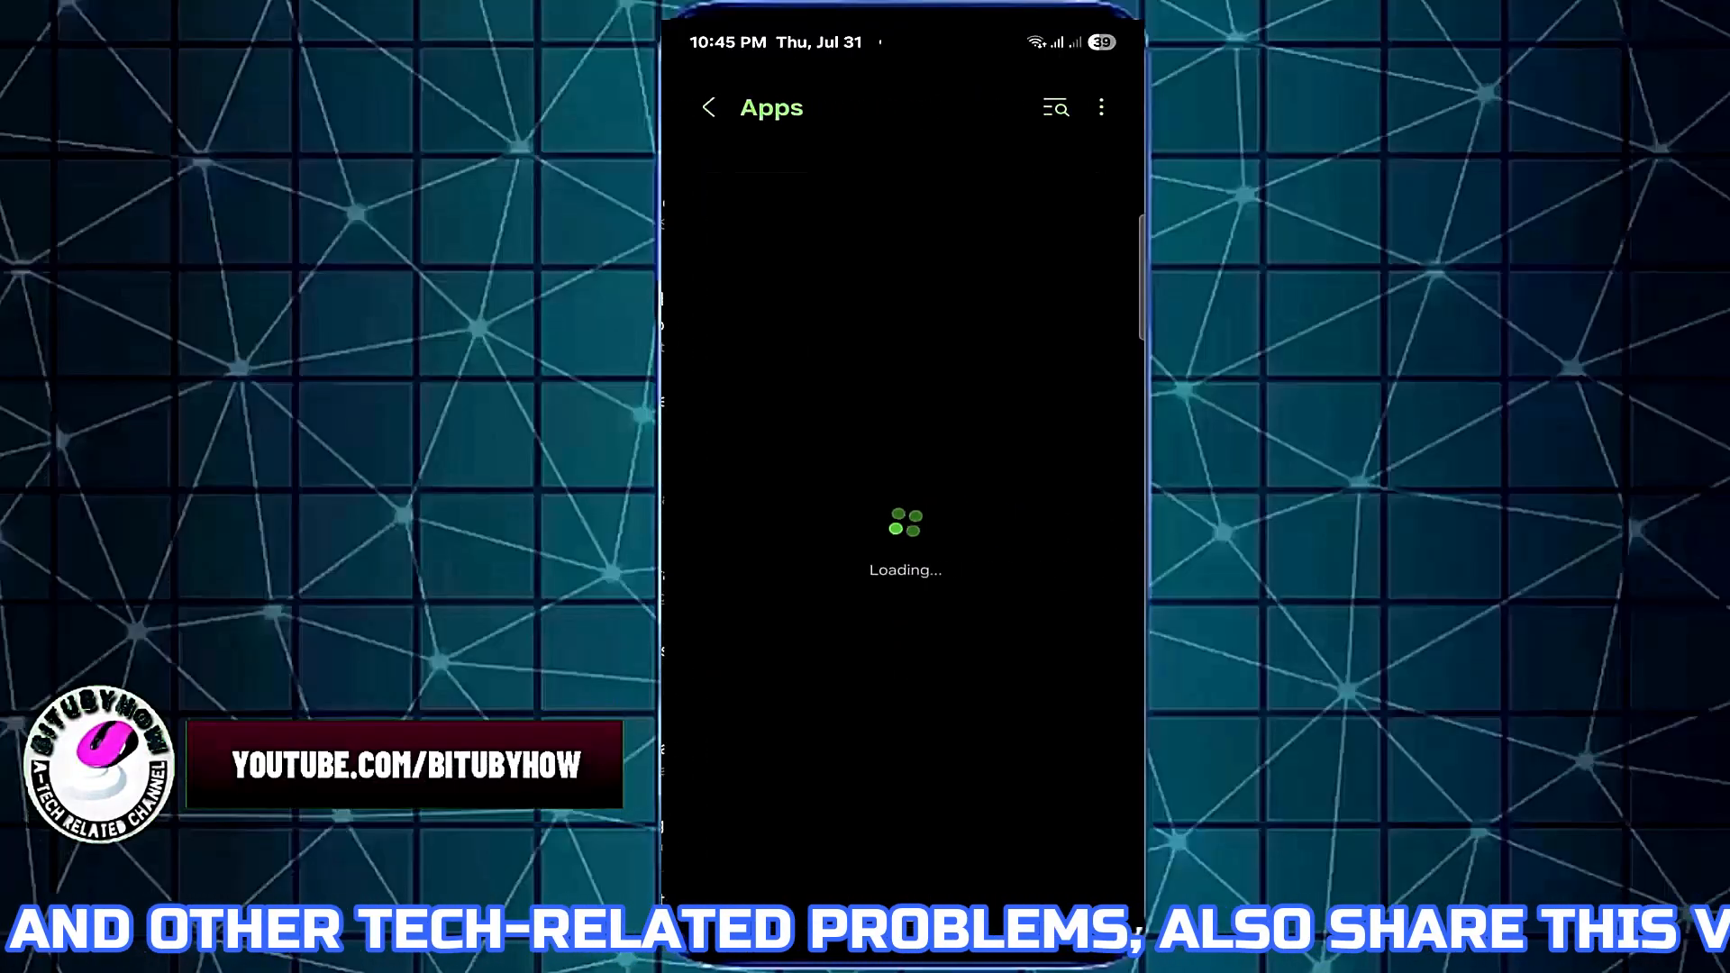
click(1054, 107)
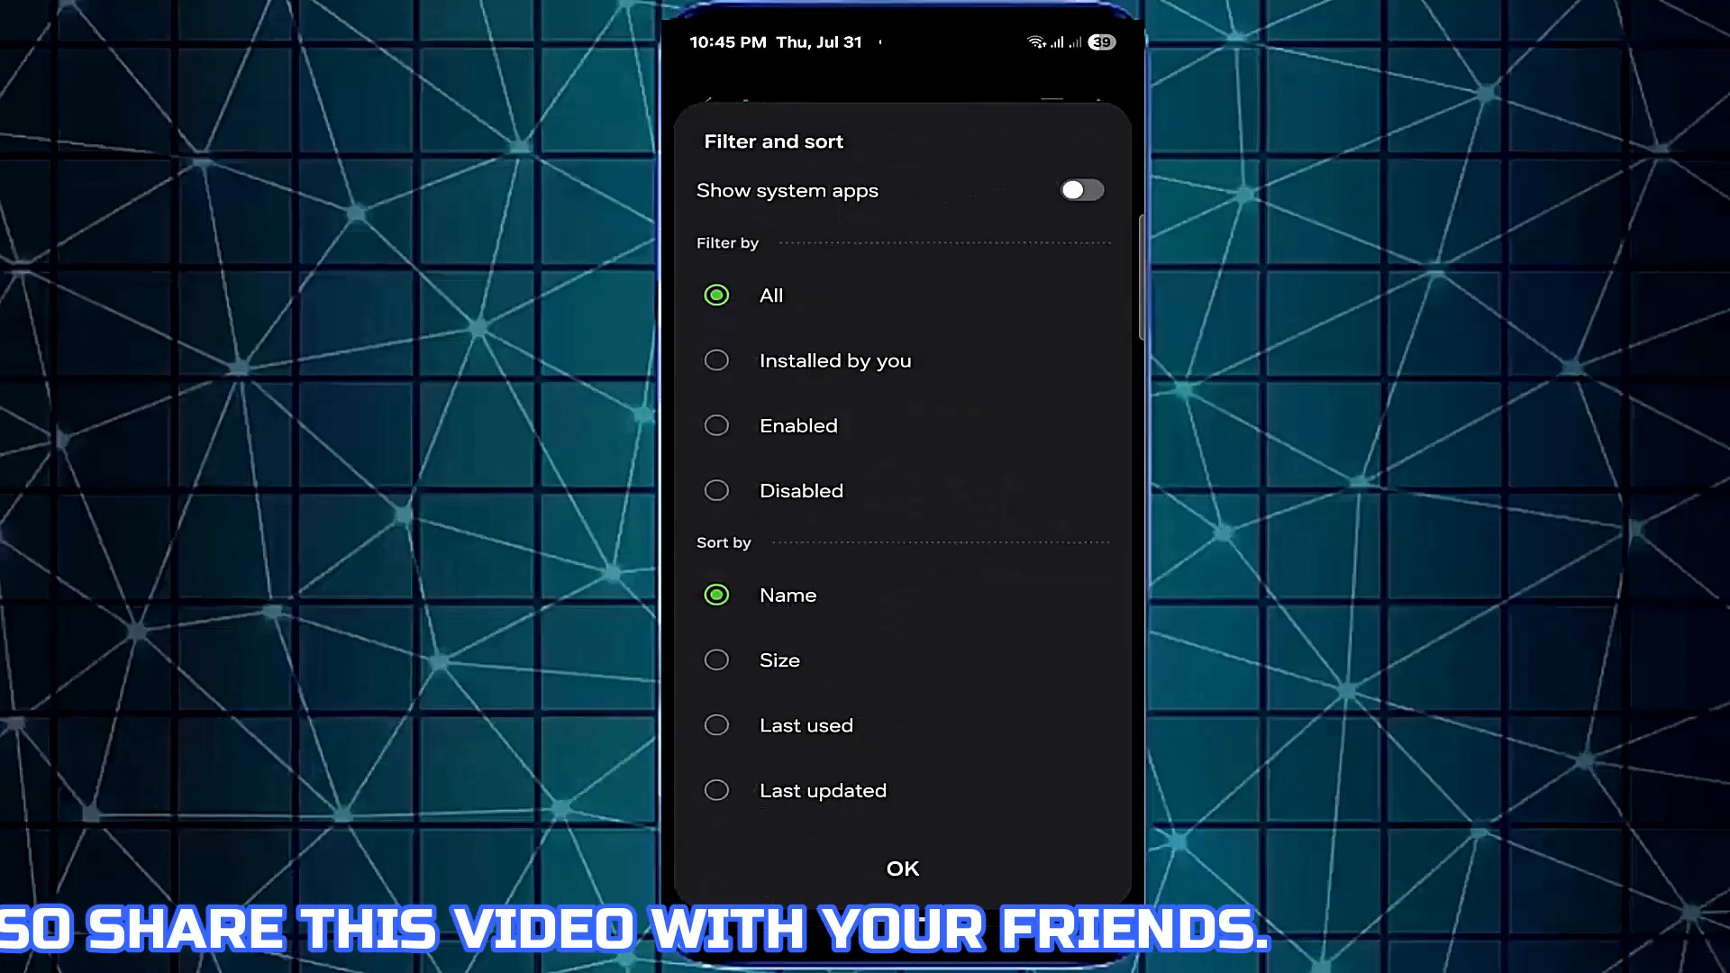
click(1082, 190)
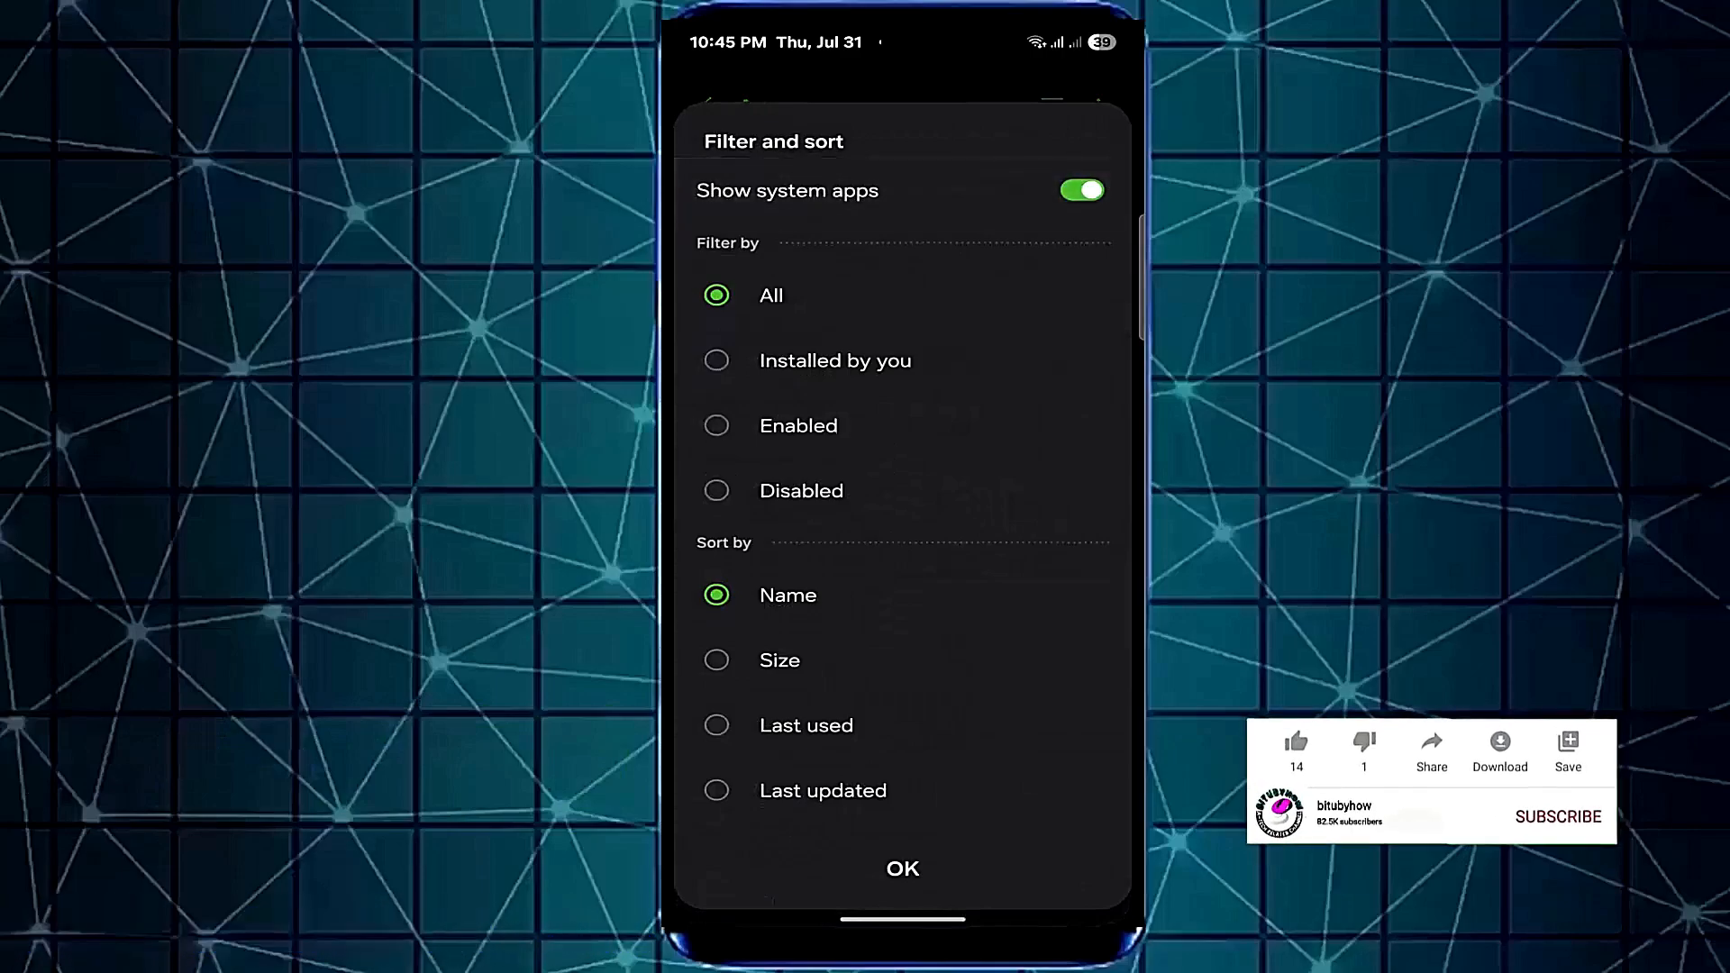
click(902, 869)
text(b)
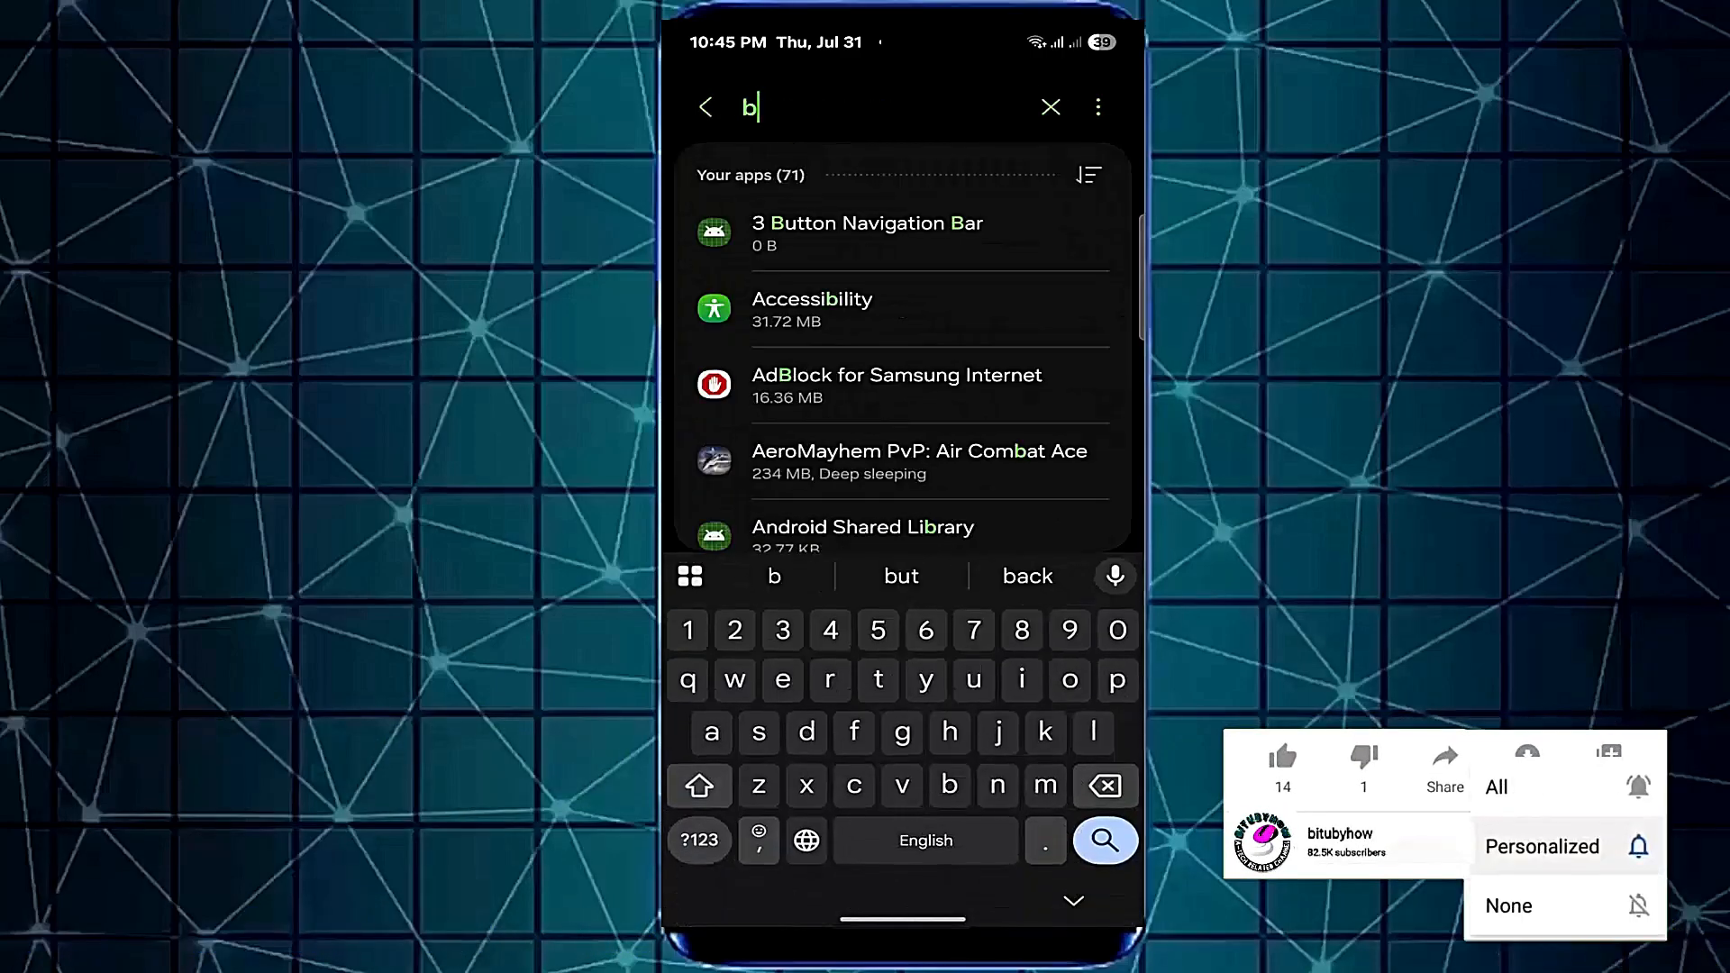
- Search 'lu', open the Bluetooth app, and clear and delete its data
text(lu)
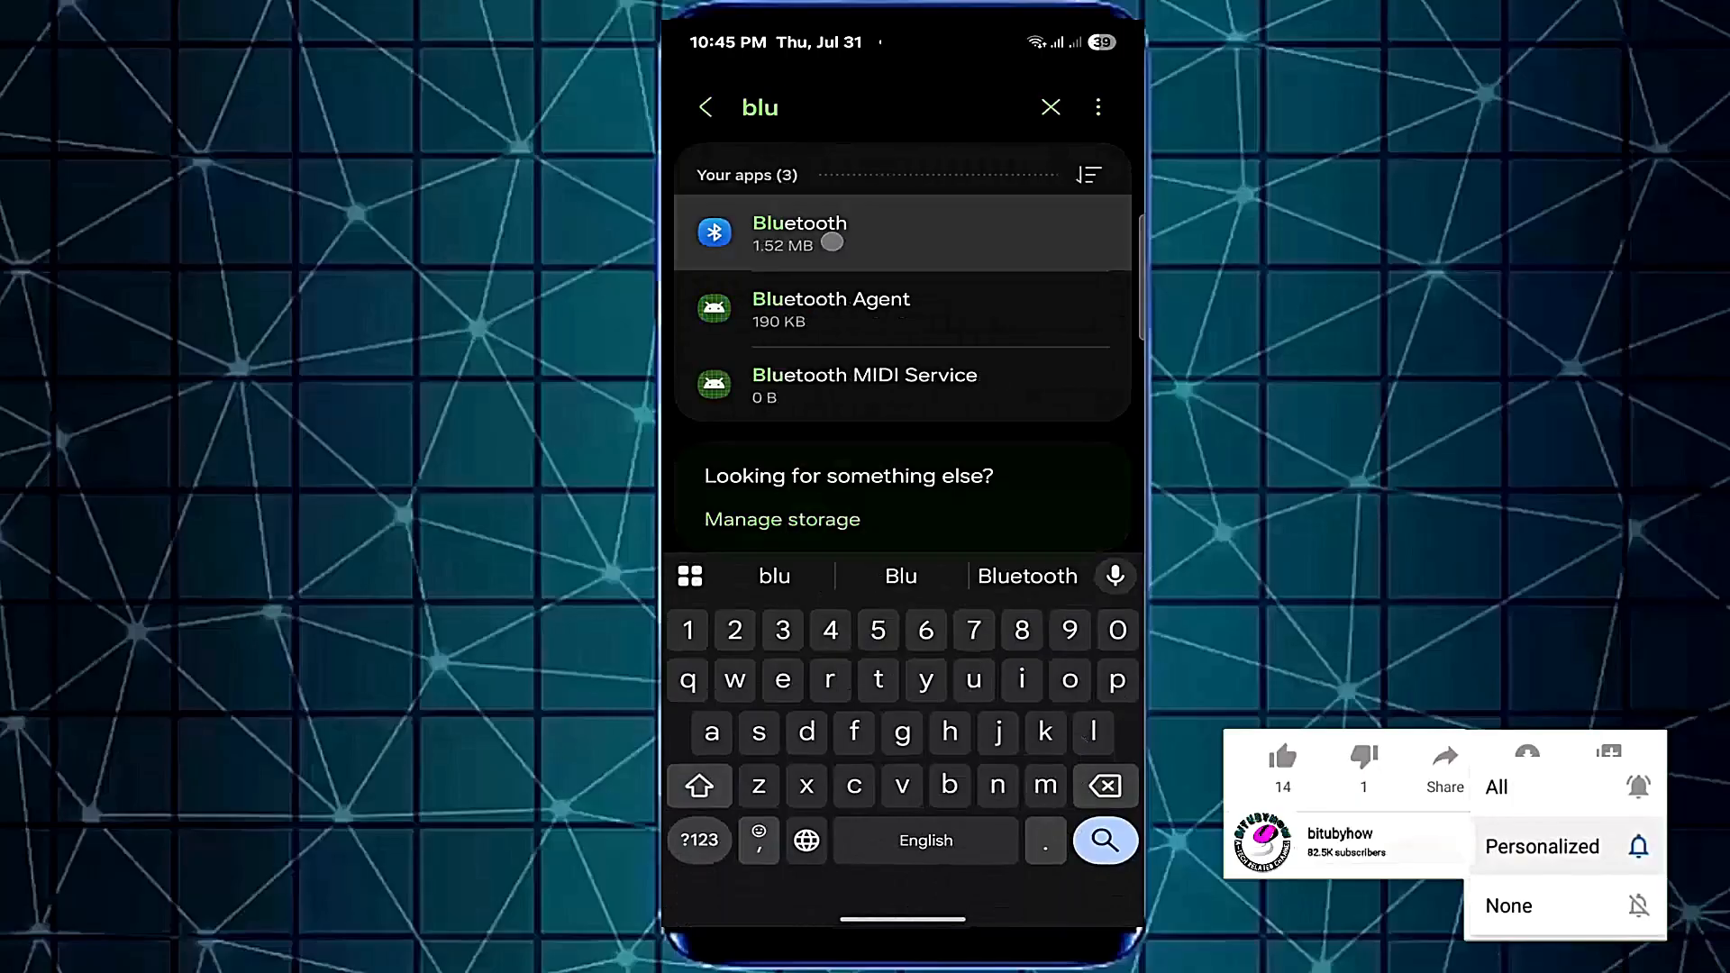
click(800, 232)
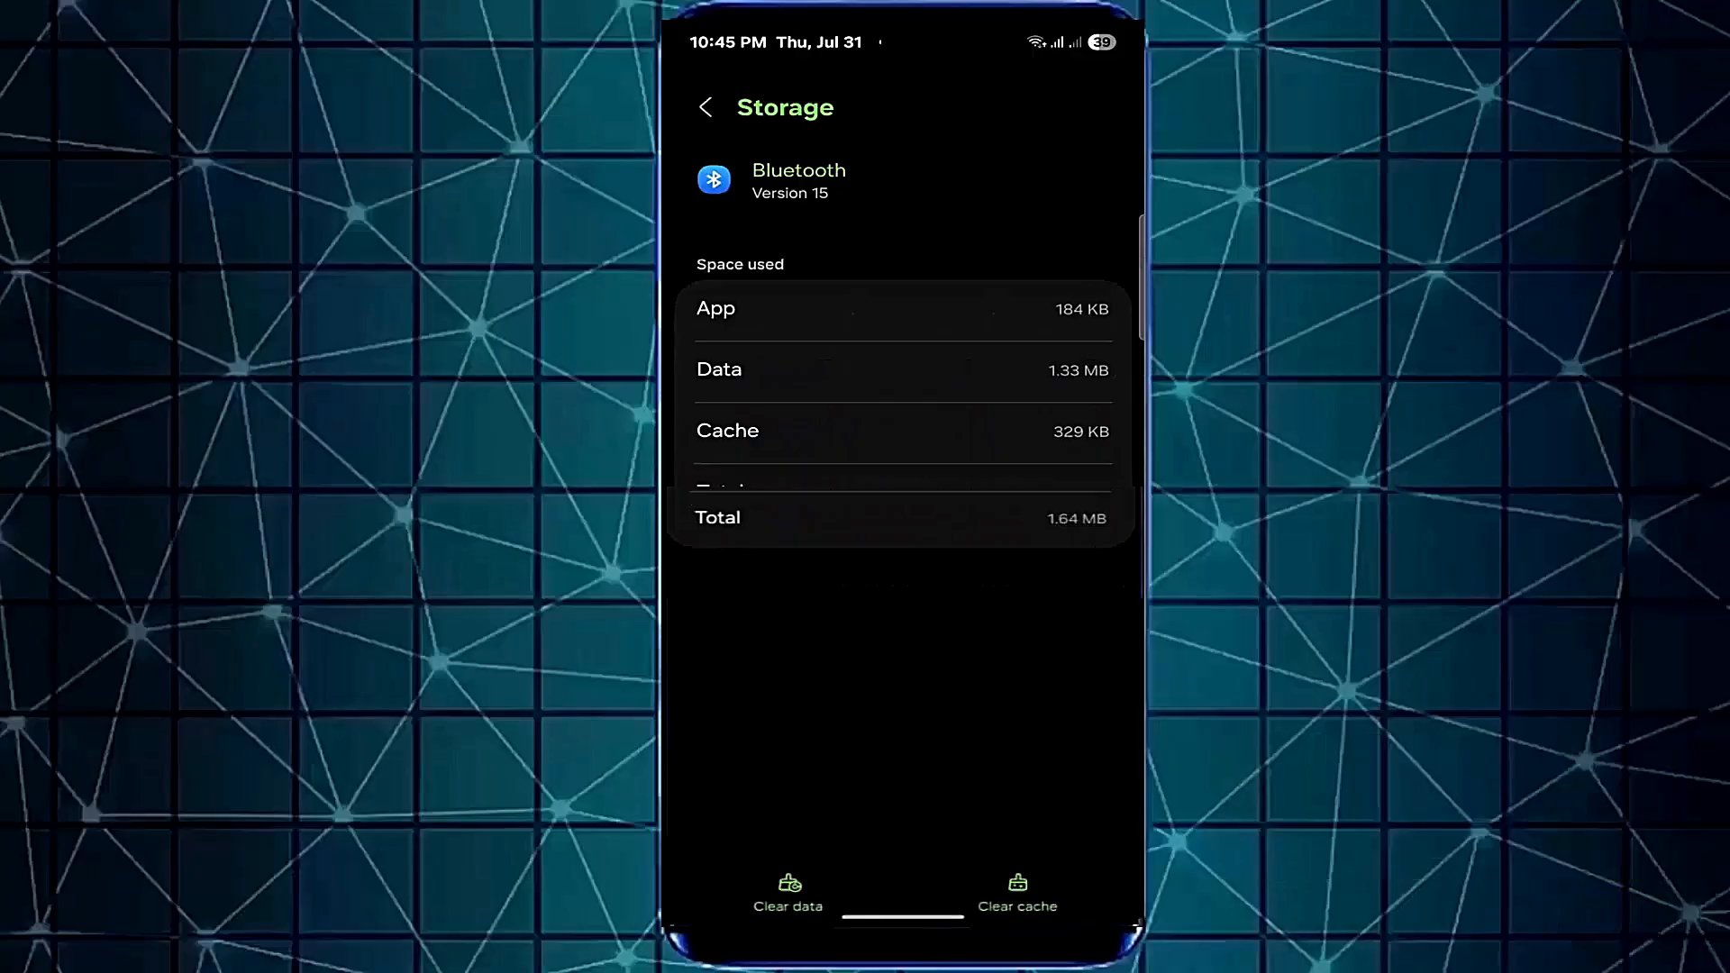
click(787, 892)
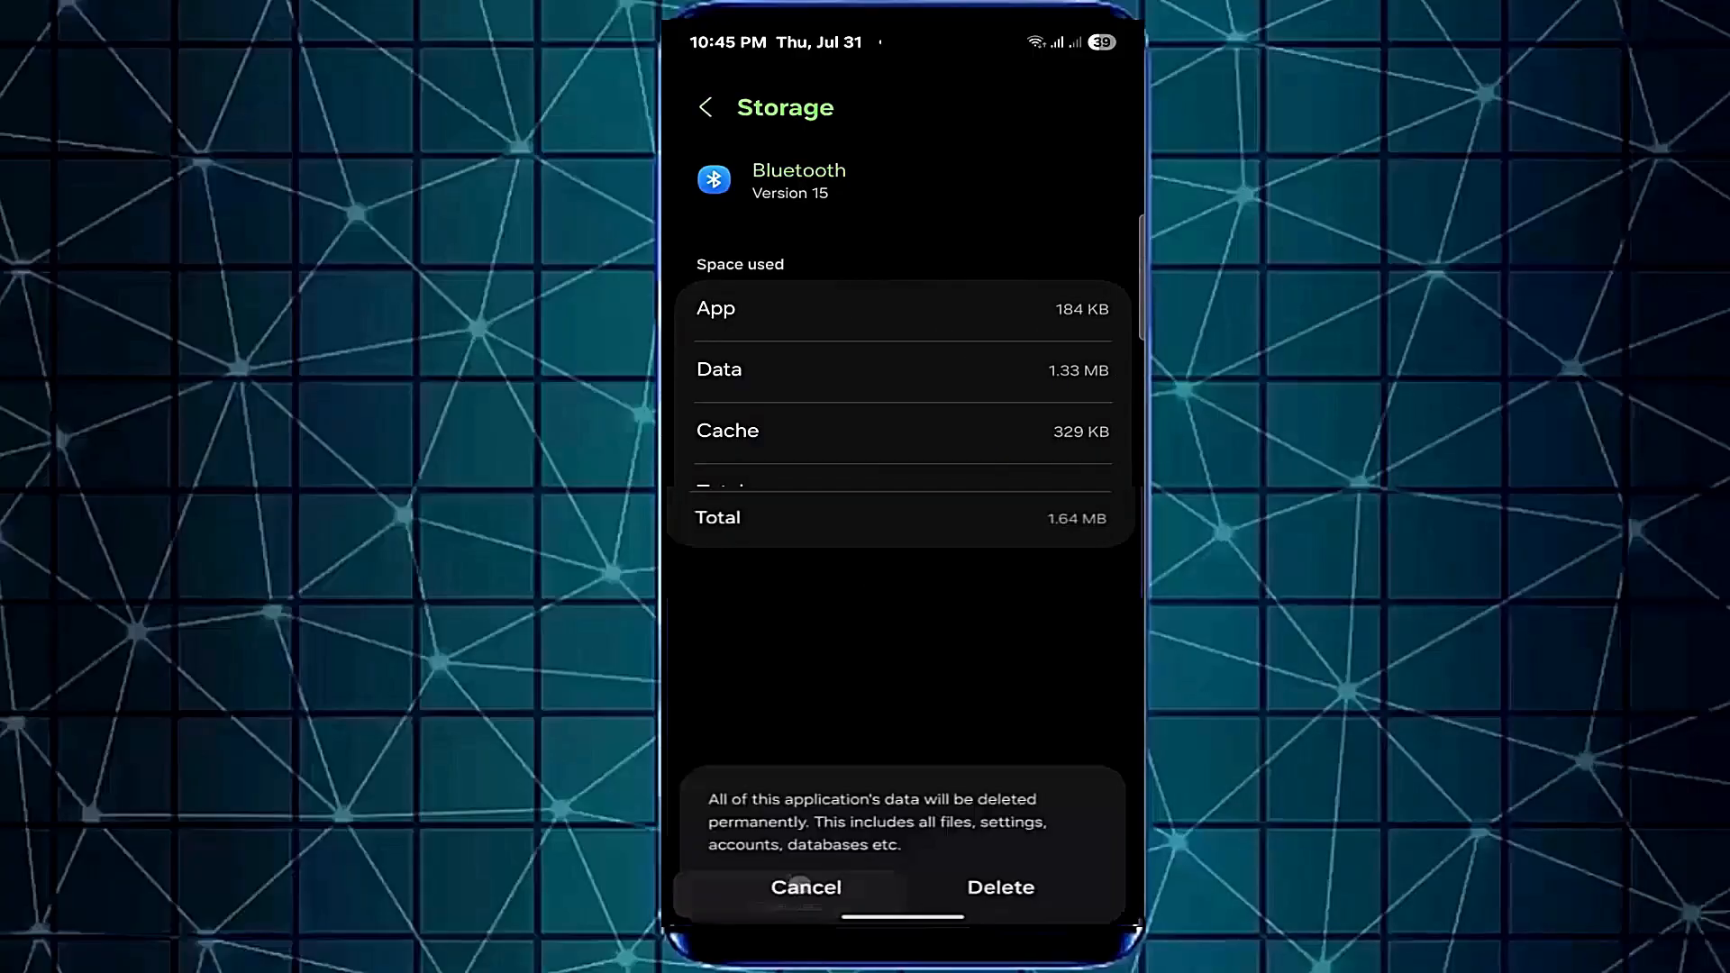
click(805, 887)
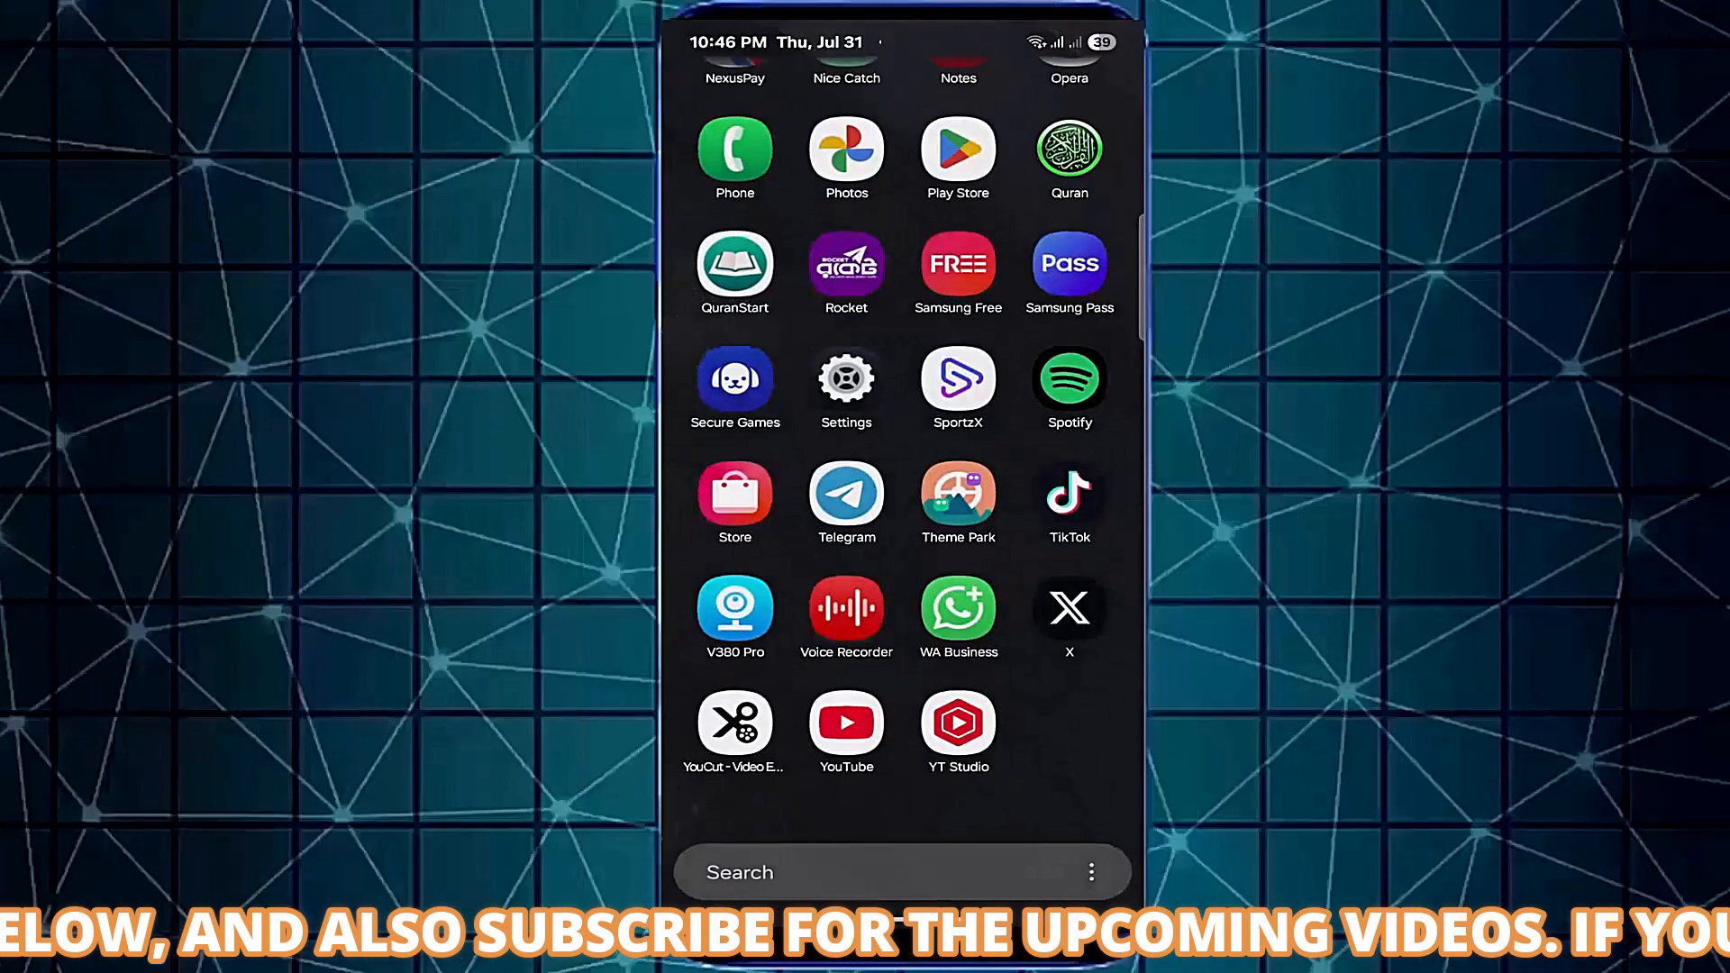
- From Settings > Apps, choose Reset app preferences from the three-dot menu
click(845, 379)
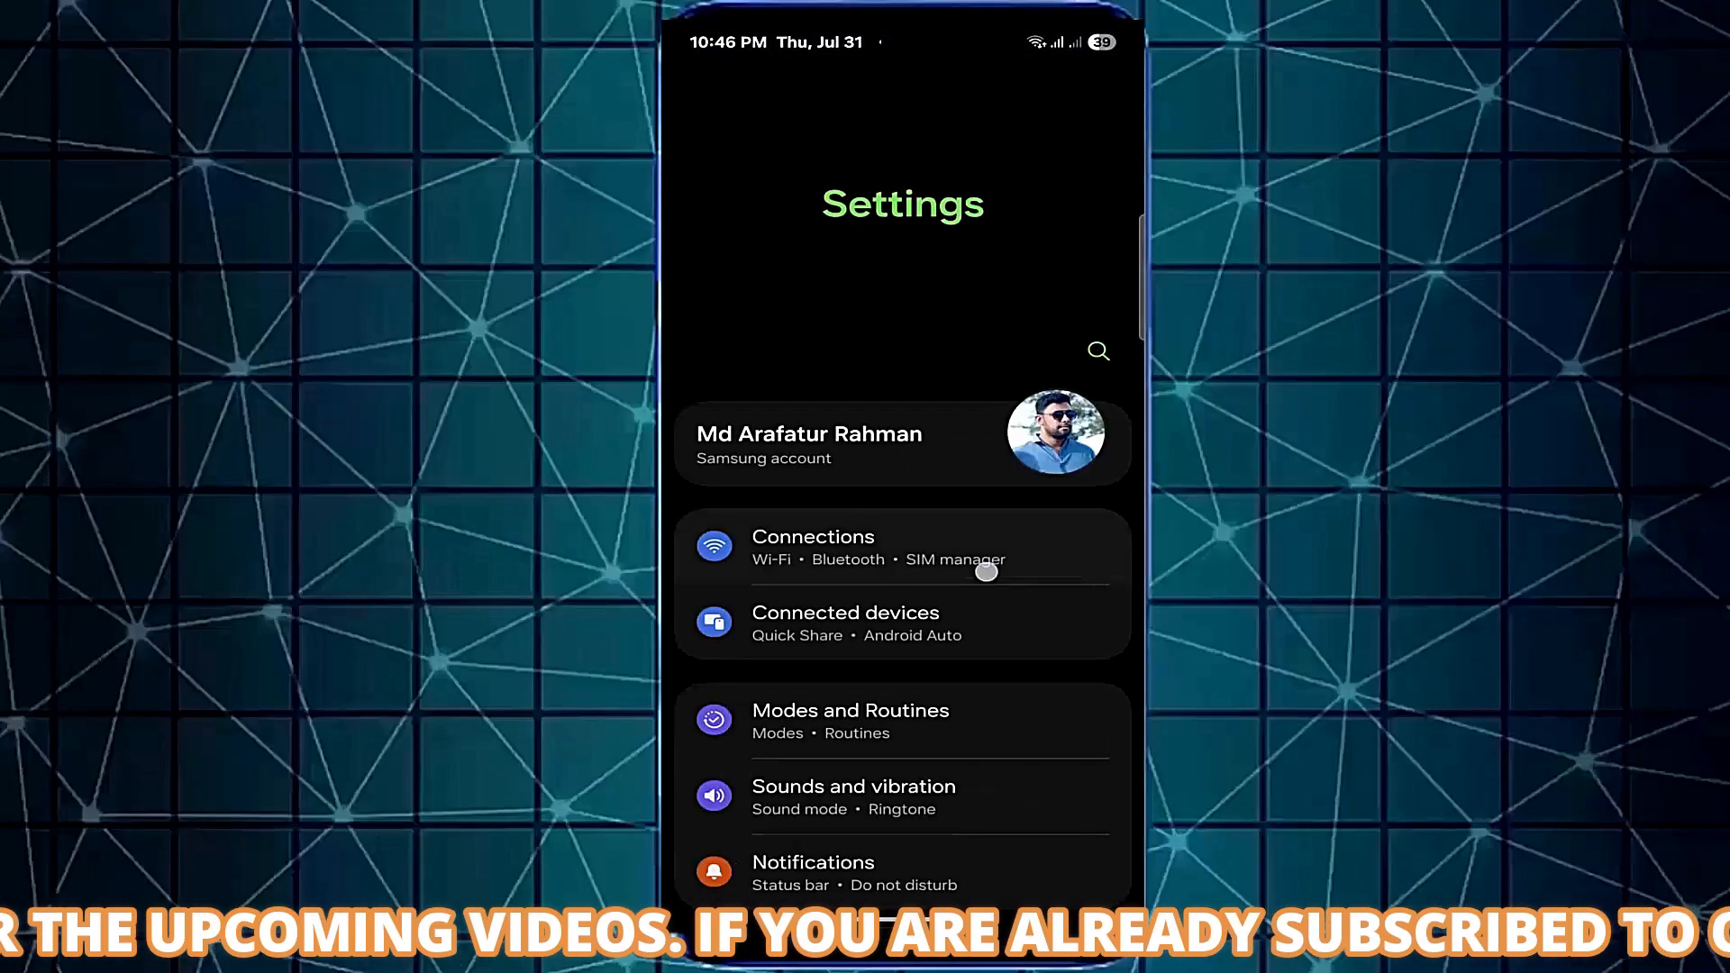
scroll(down, 3)
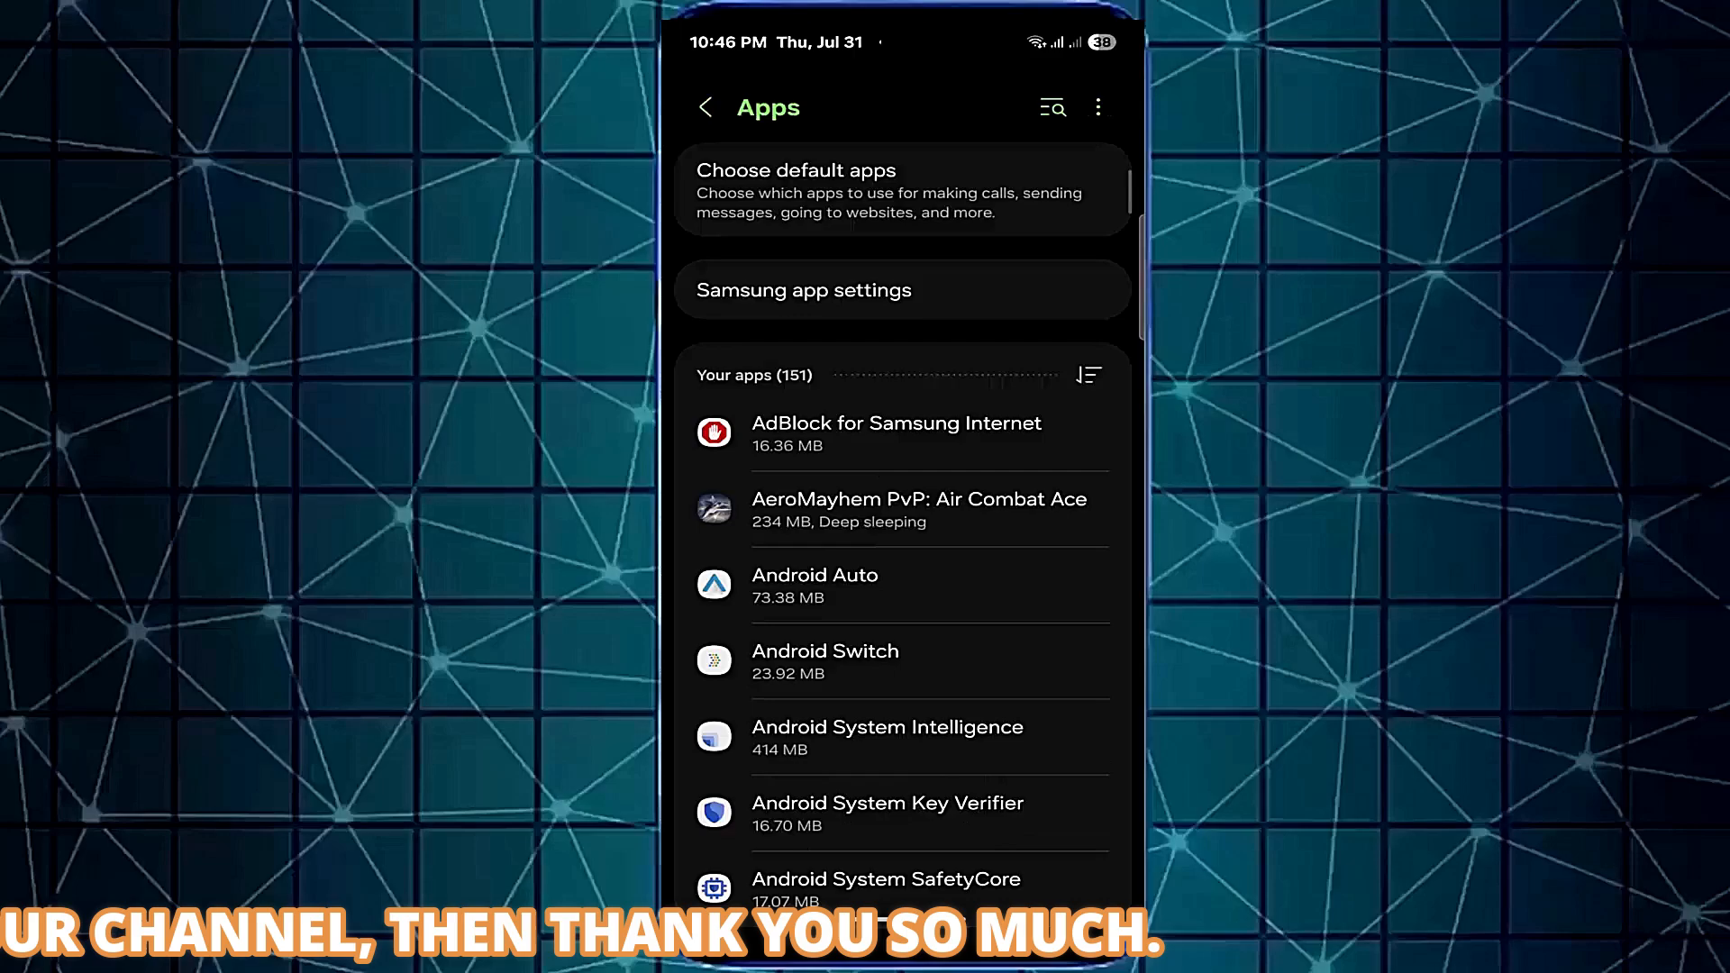
click(1096, 107)
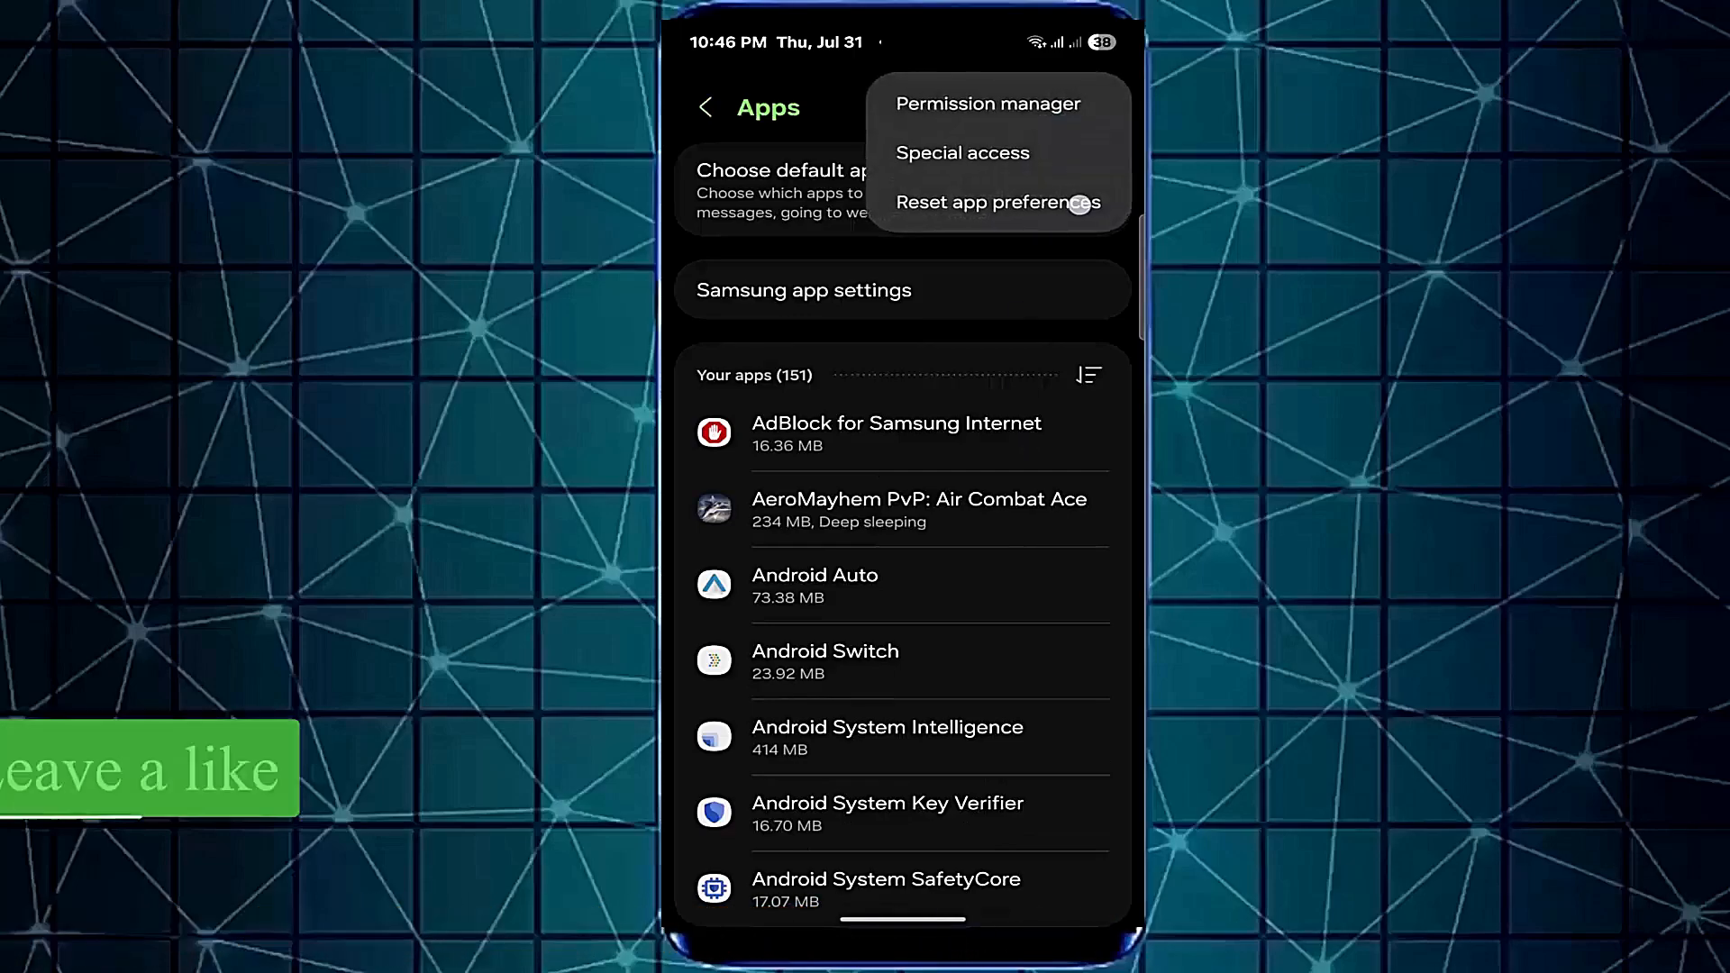
click(994, 202)
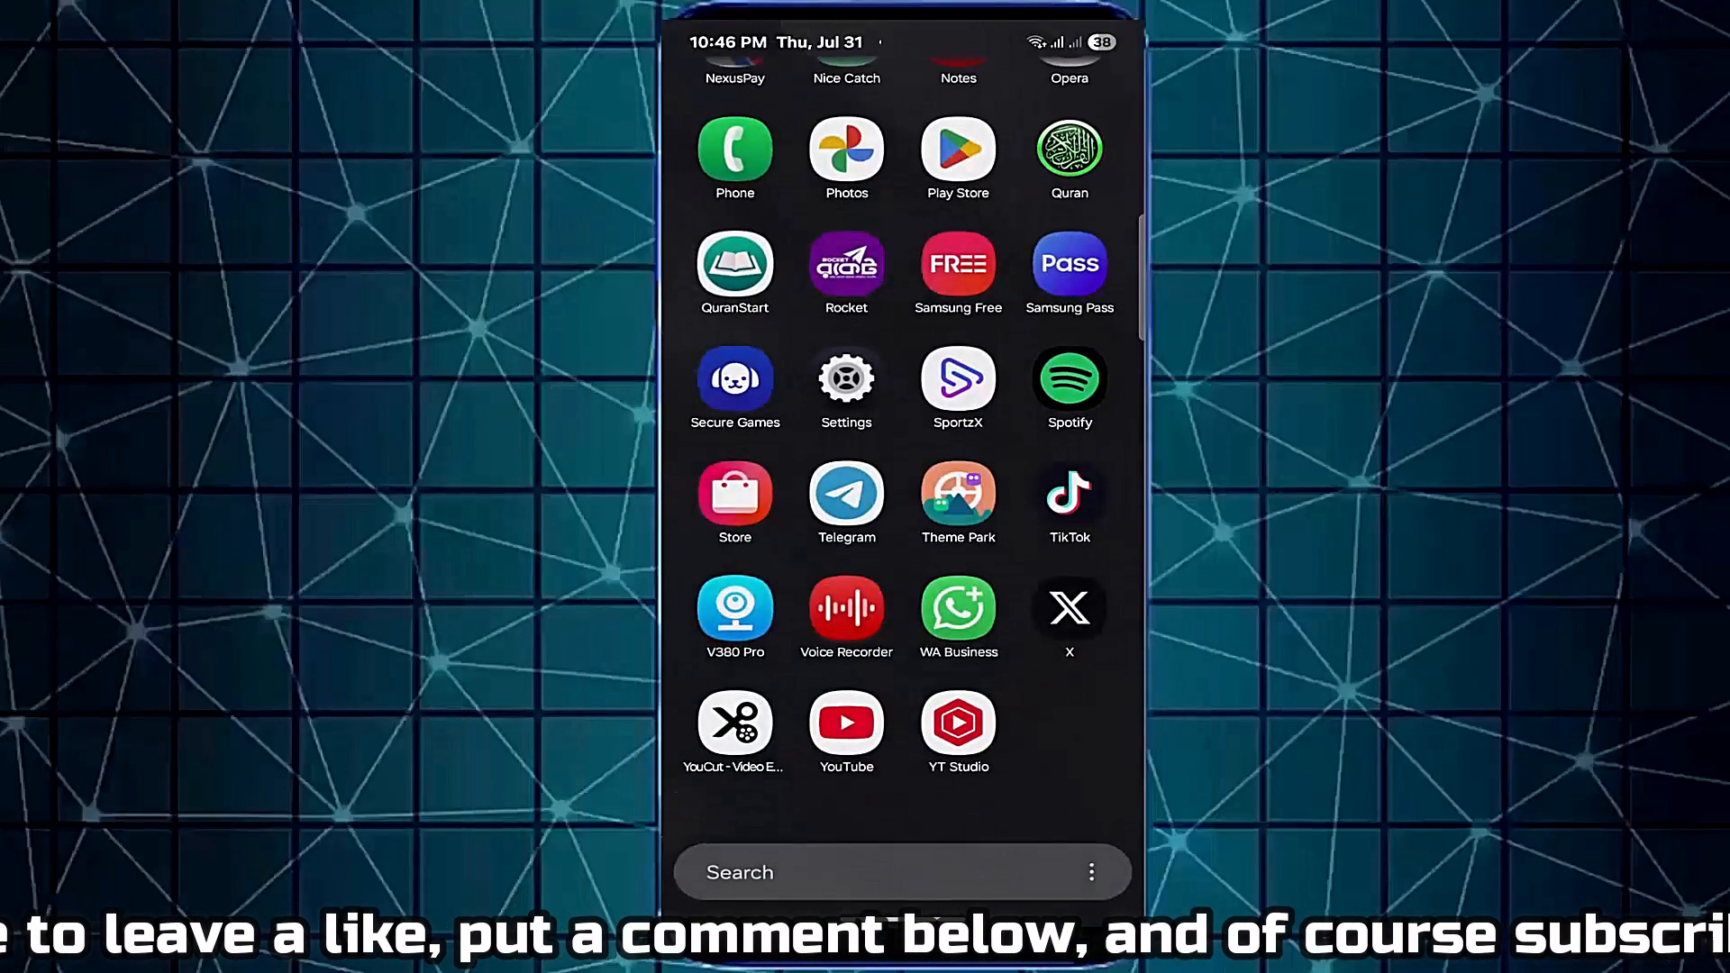
- Turn on Bluetooth scanning under Settings > Location > Location services
click(845, 388)
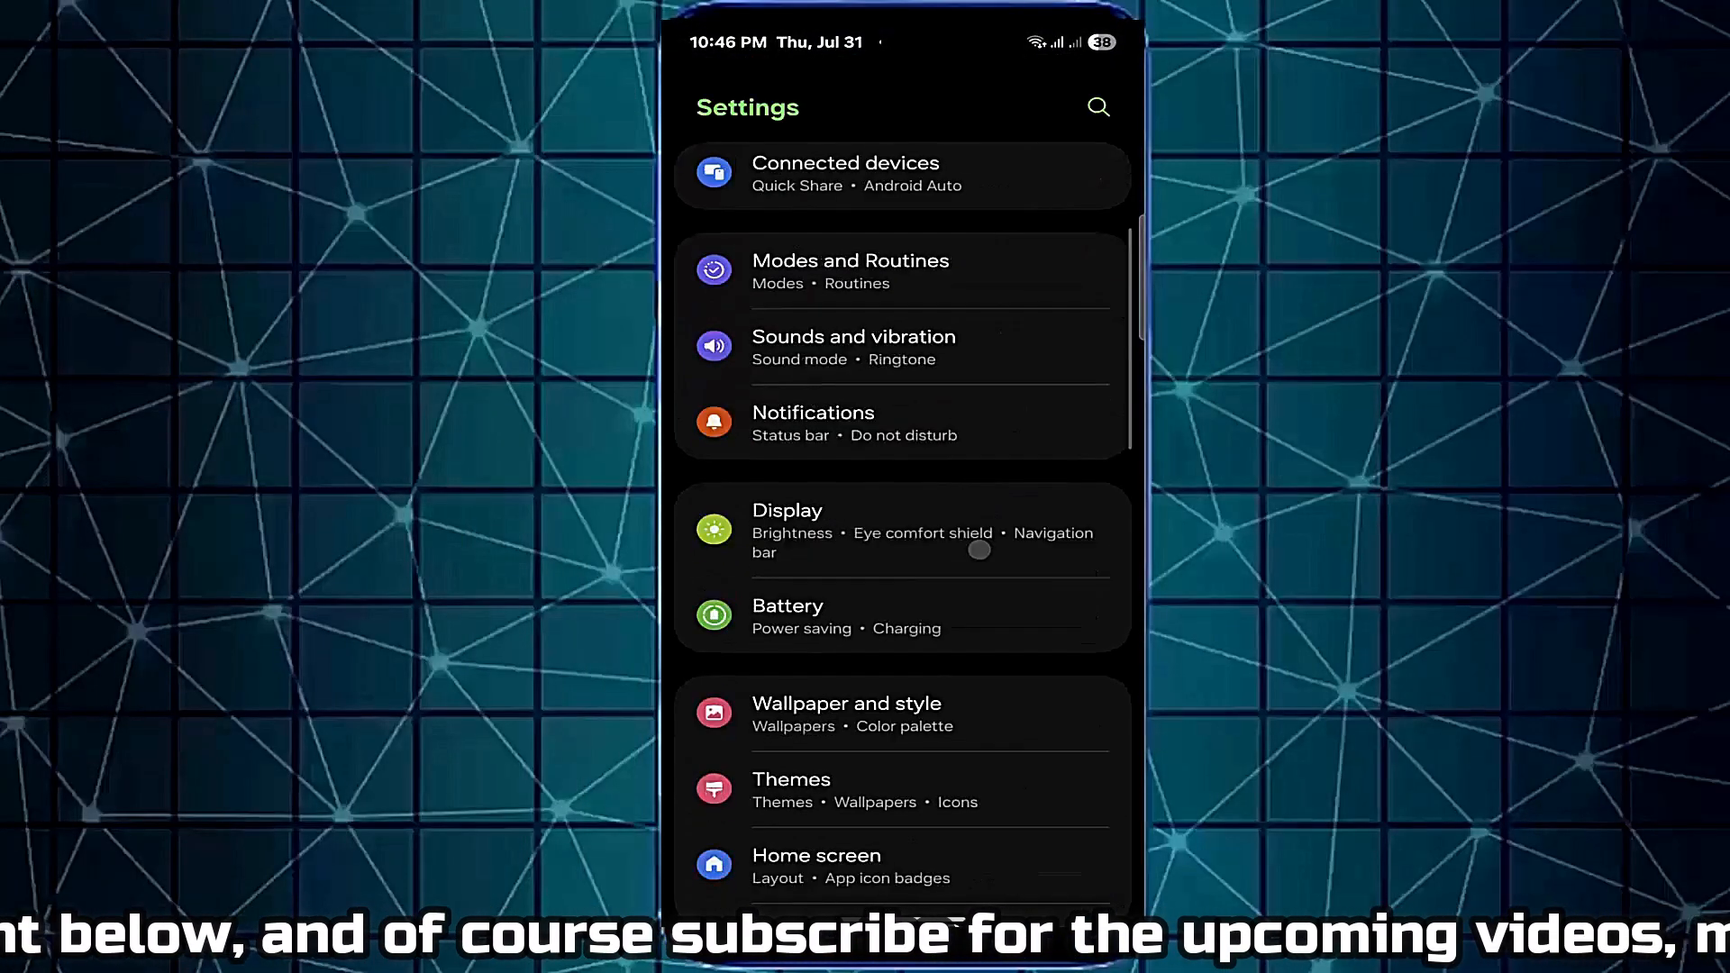
scroll(down, 3)
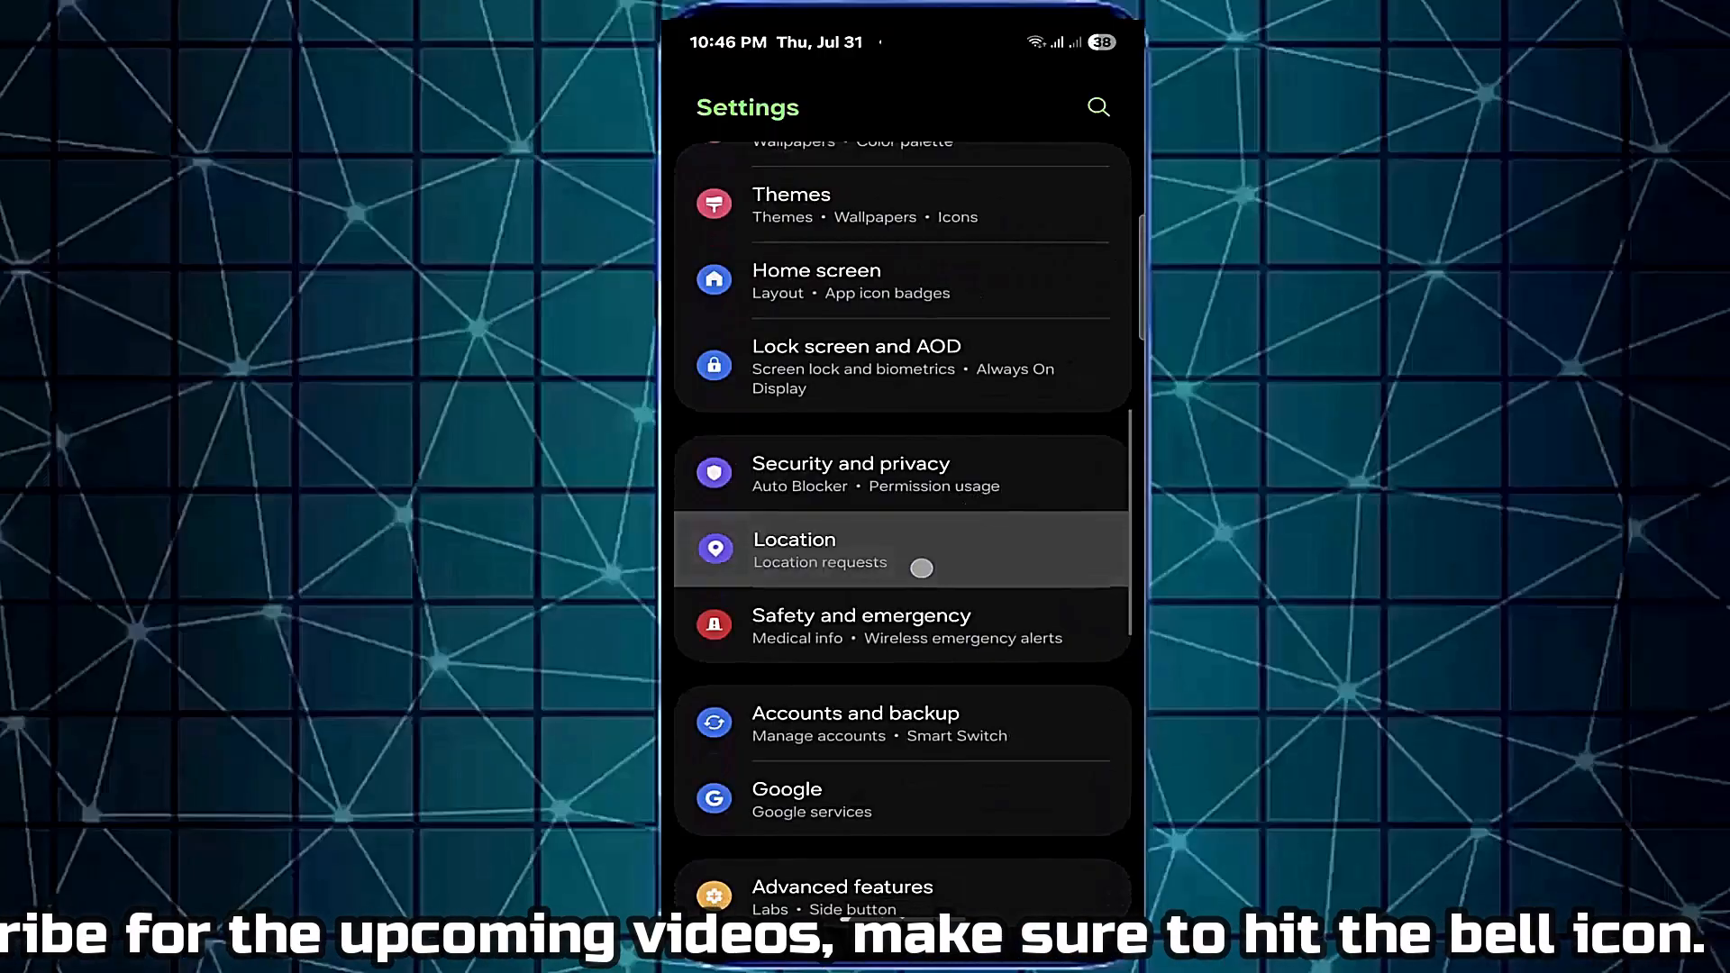
click(793, 540)
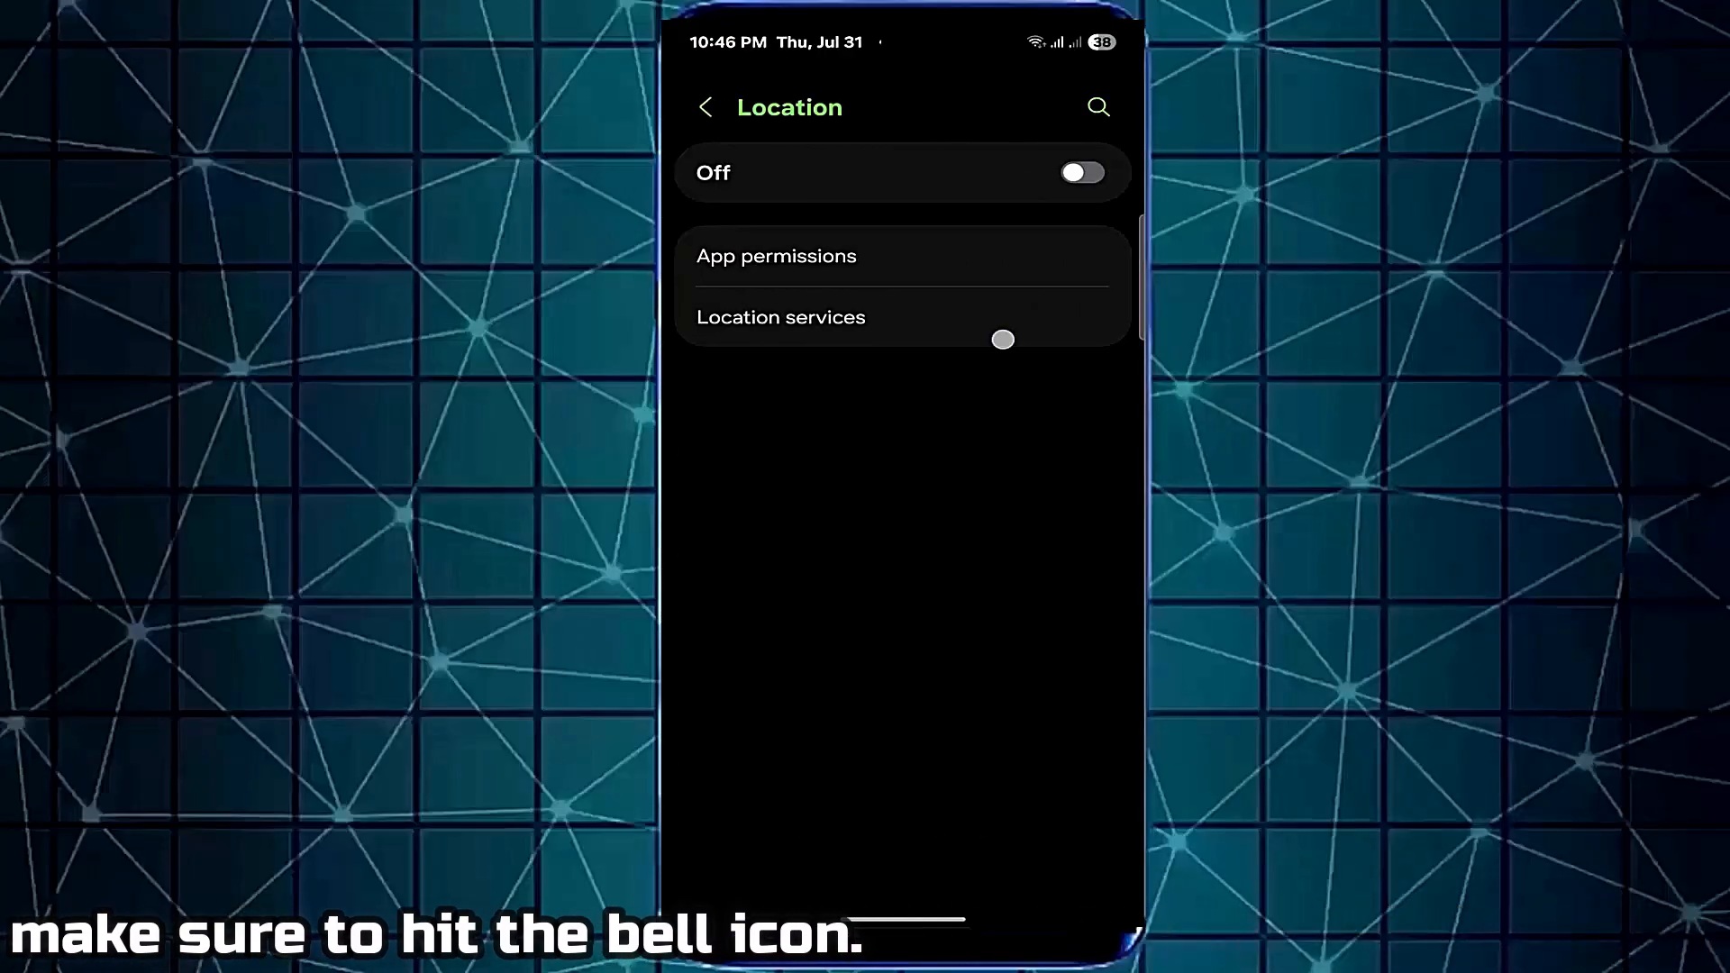
click(780, 316)
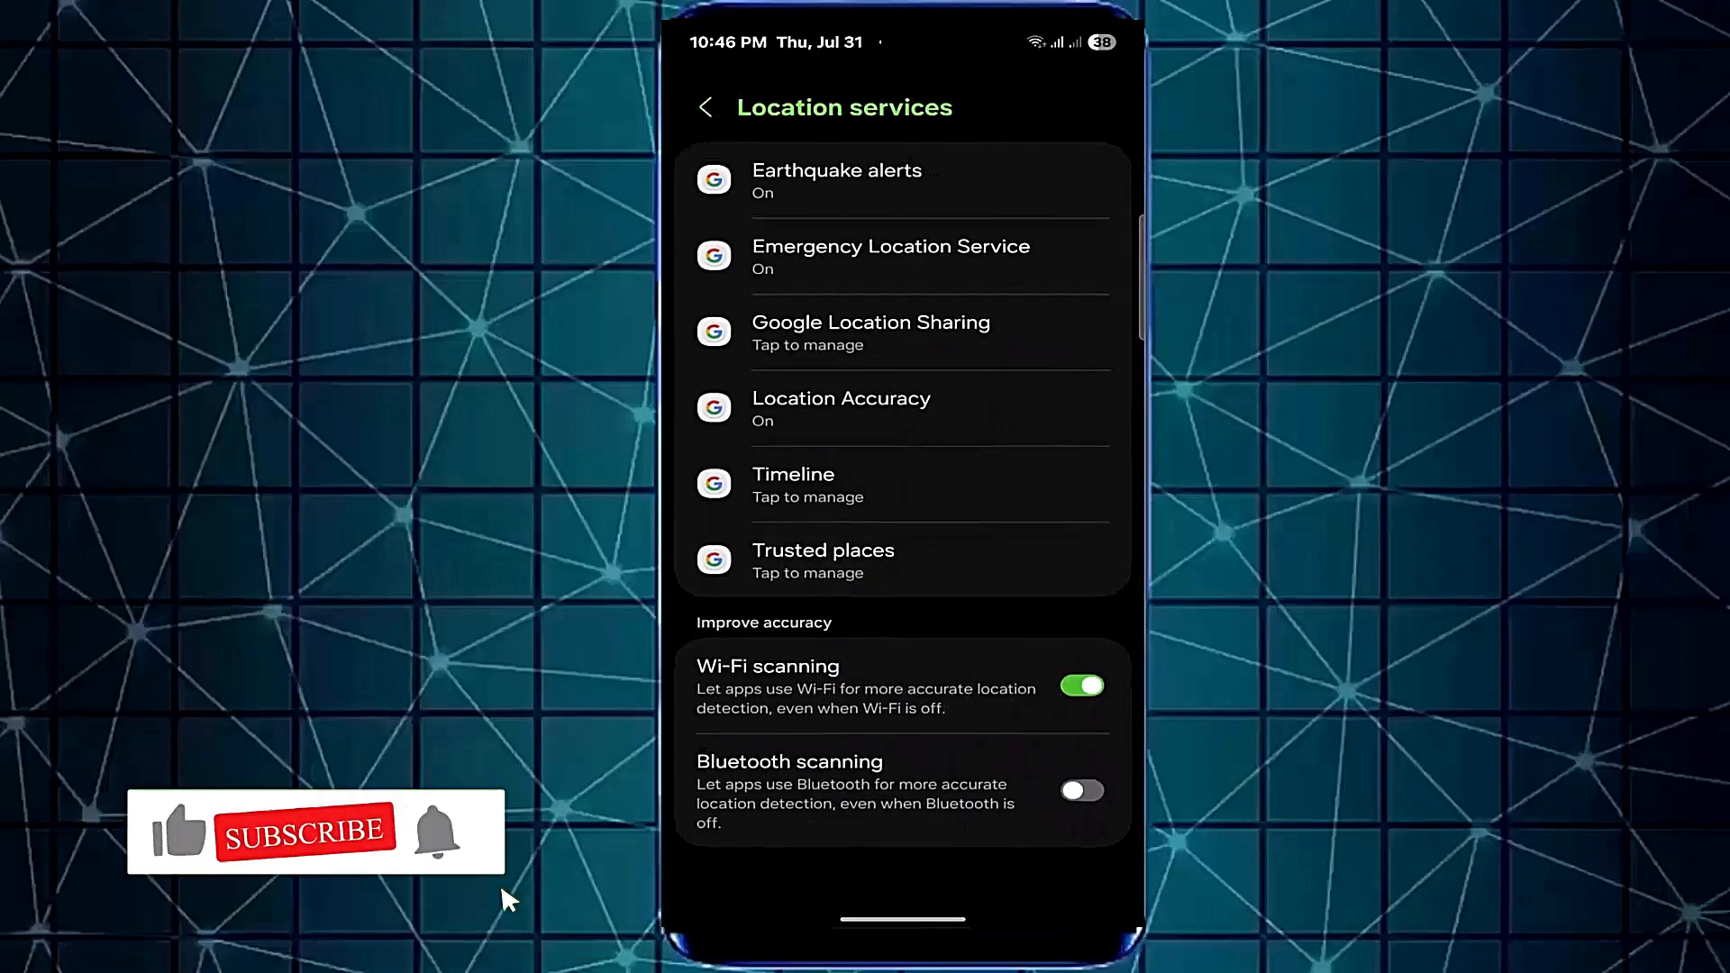
click(1080, 790)
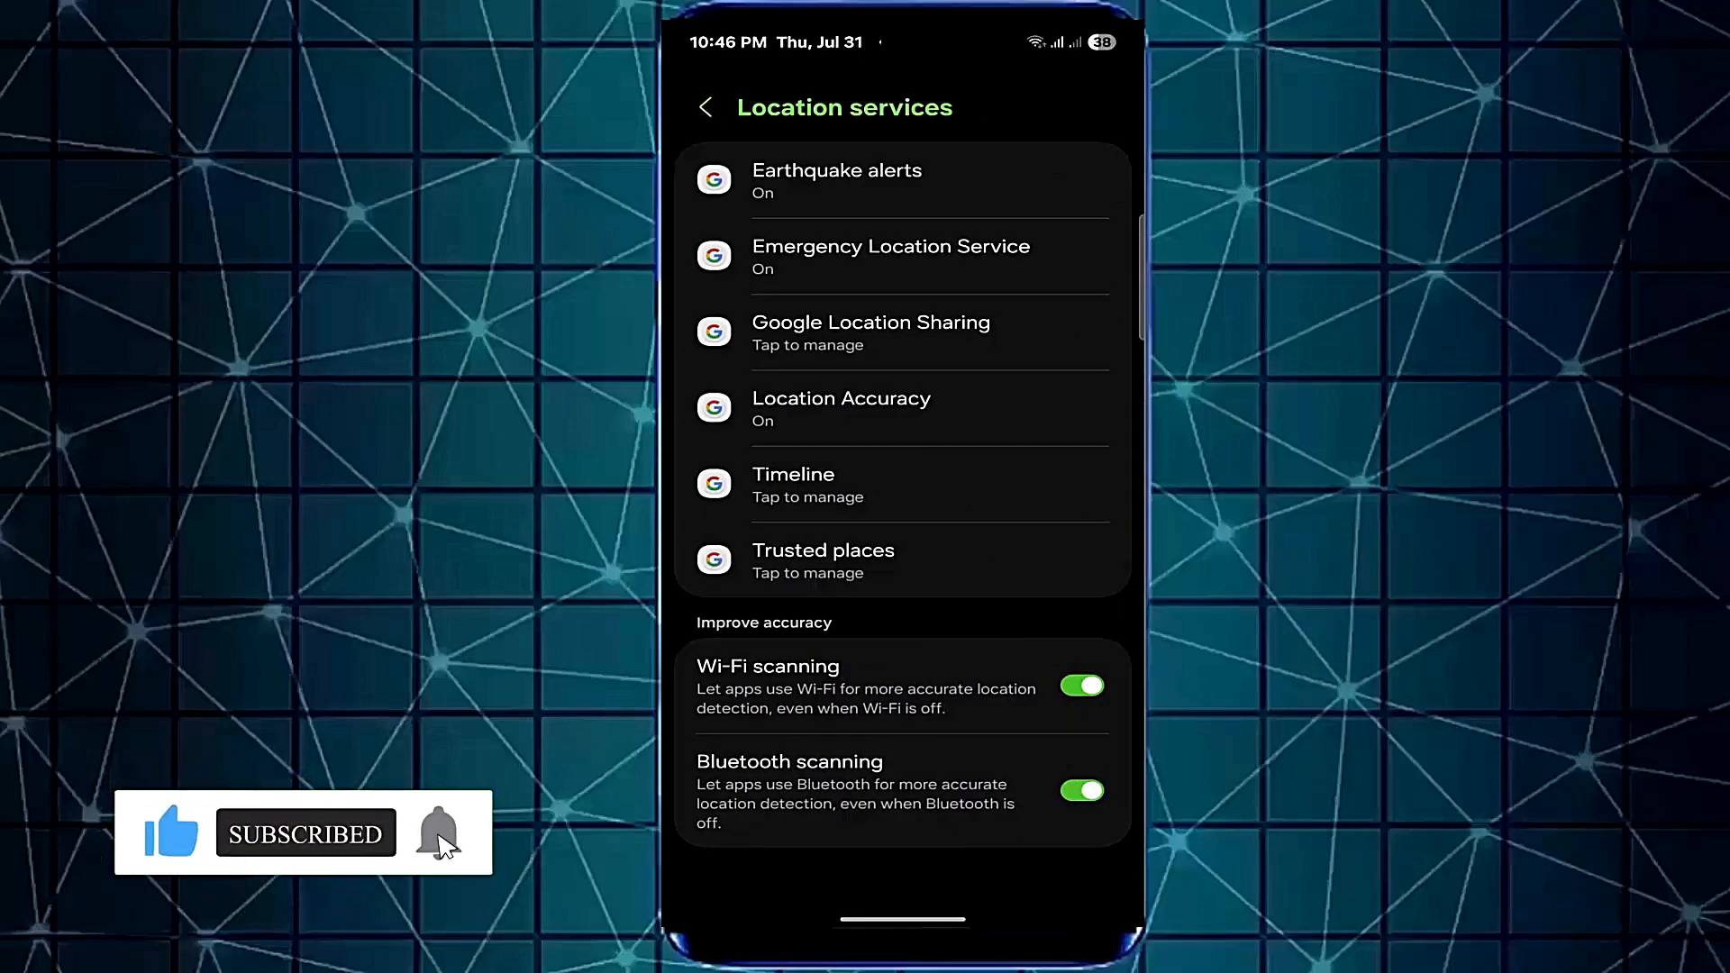
click(704, 107)
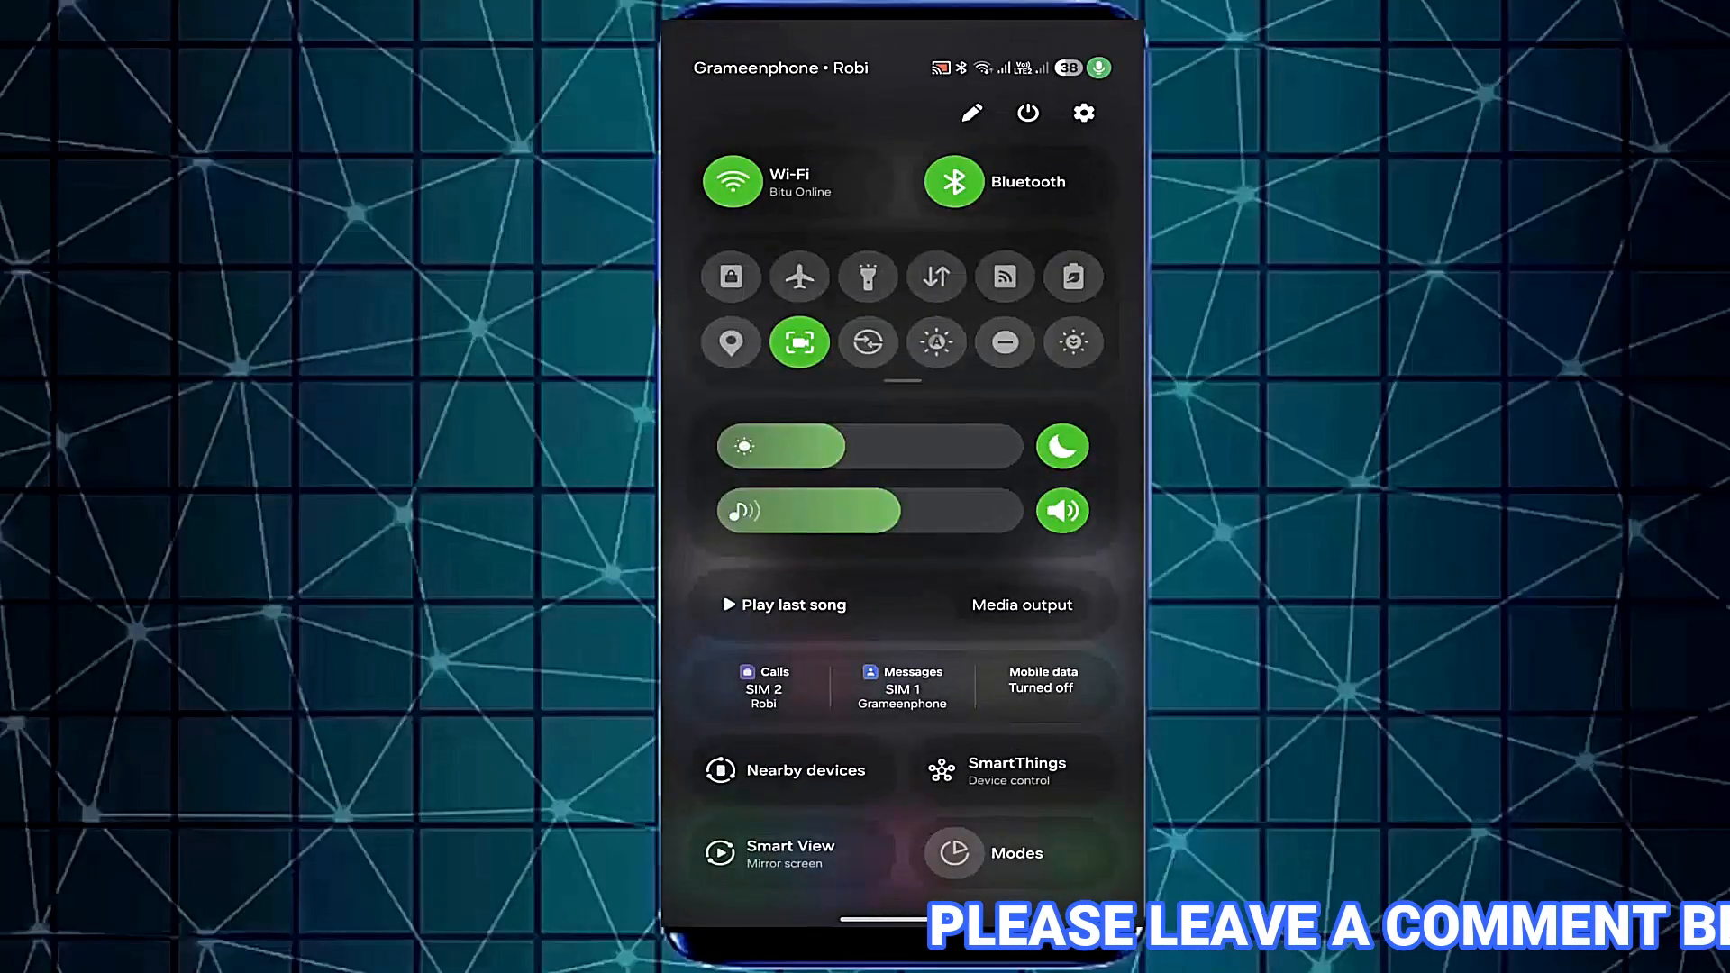
- Open the Bluetooth device list and tap inkax-T02 to request pairing
click(1027, 181)
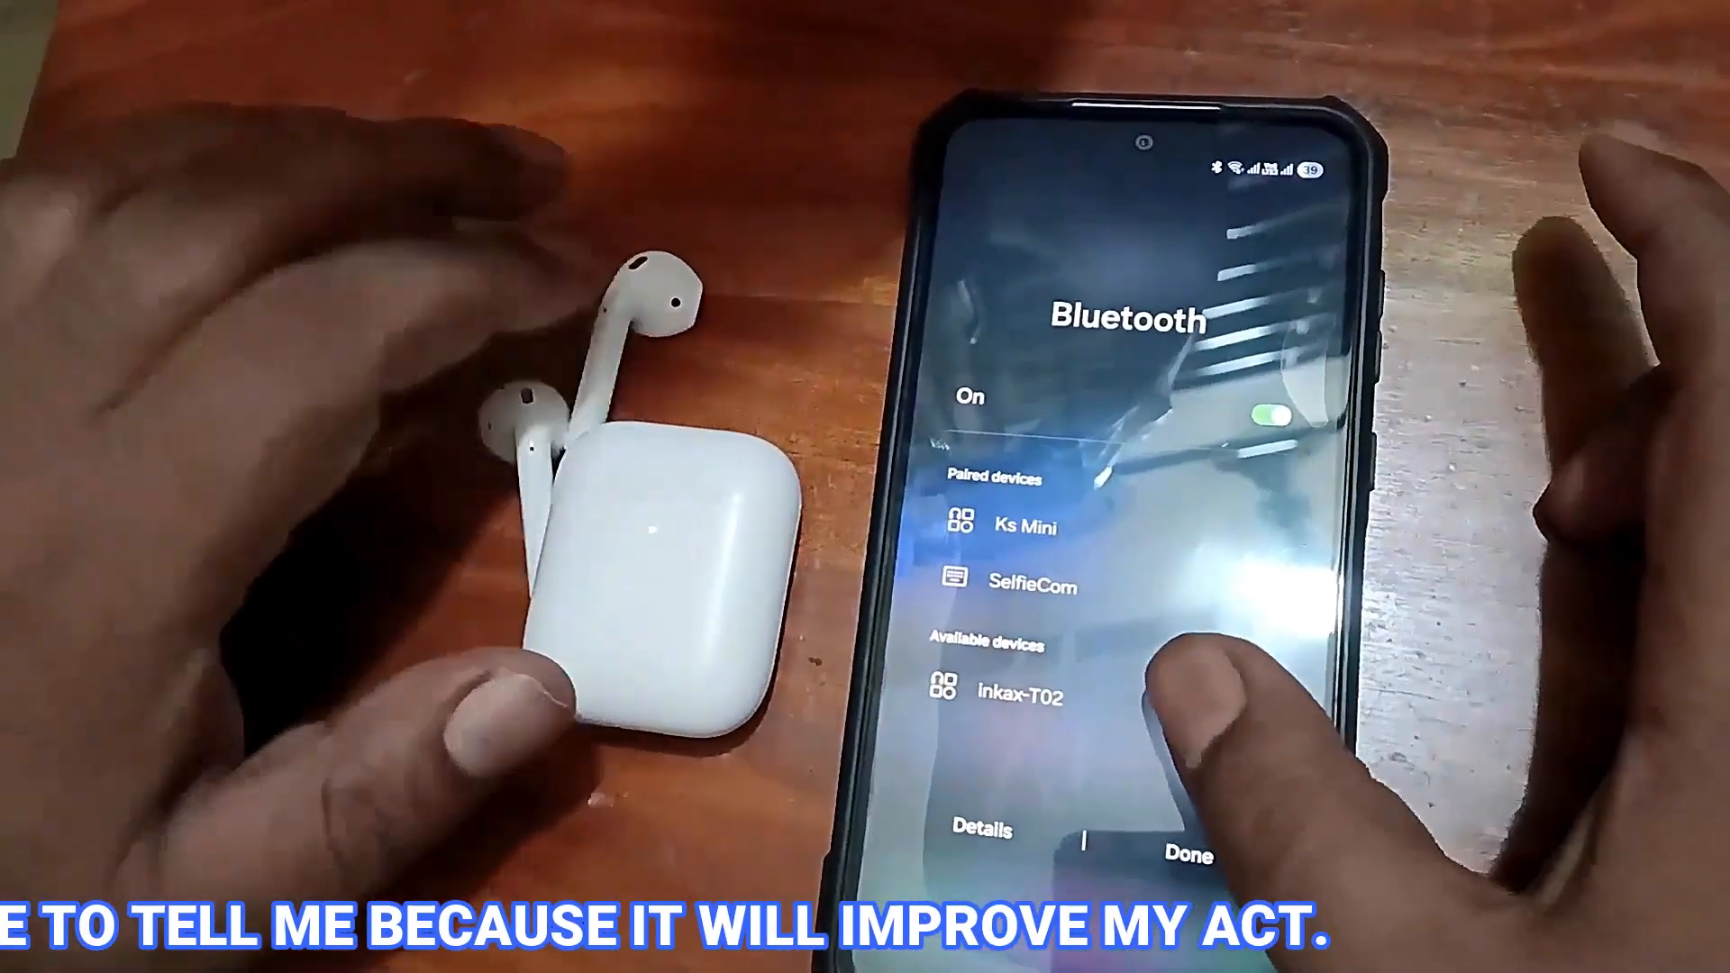
click(1033, 694)
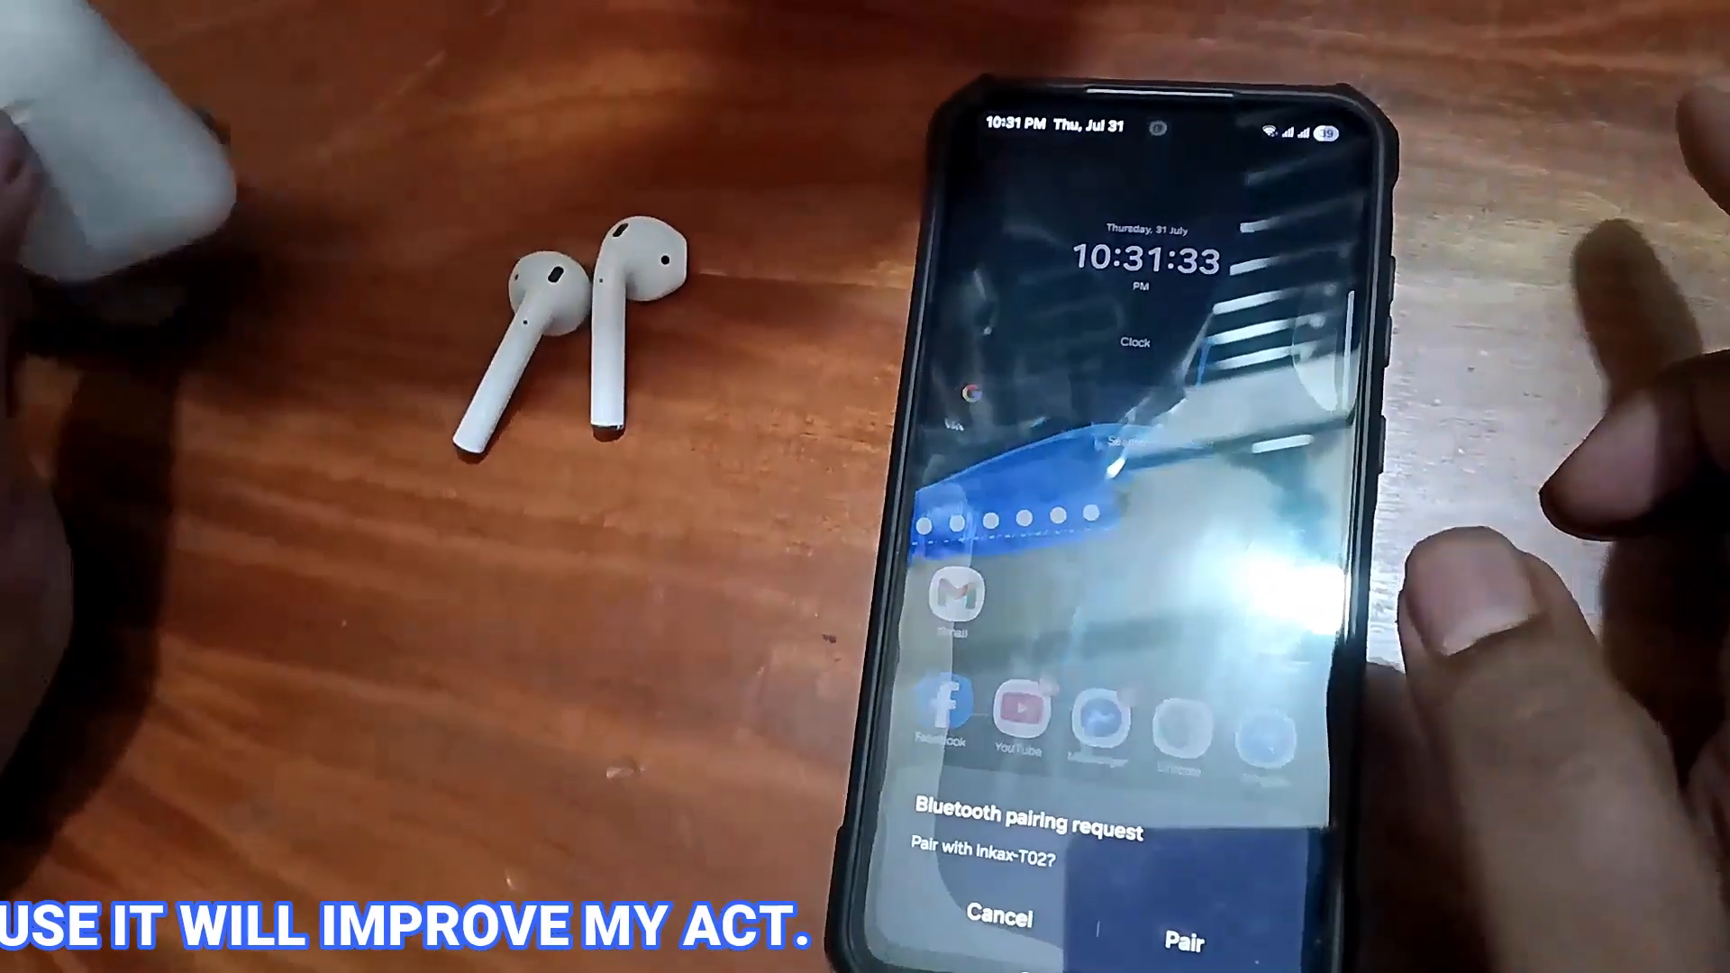